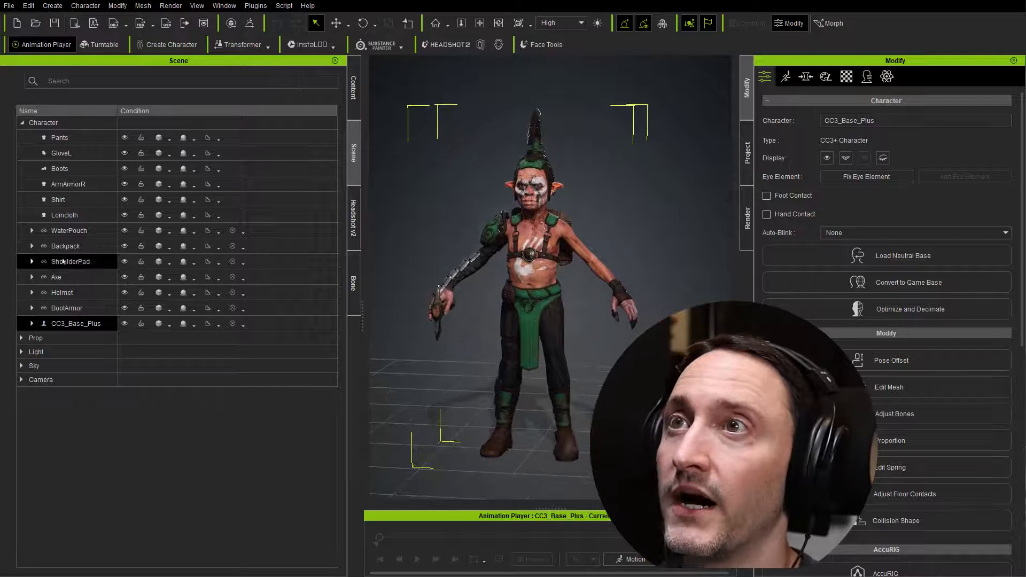
Step: Select the goblin's Axe accessory and delete it, leaving its hands empty
{"action": "left_click", "coordinate": [56, 276]}
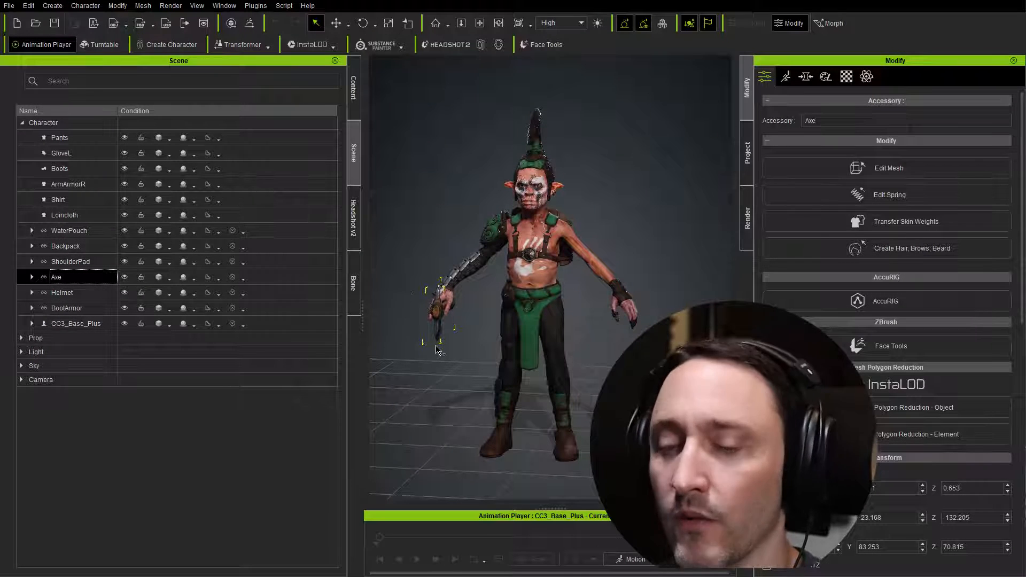
{"action": "left_click", "coordinate": [76, 323]}
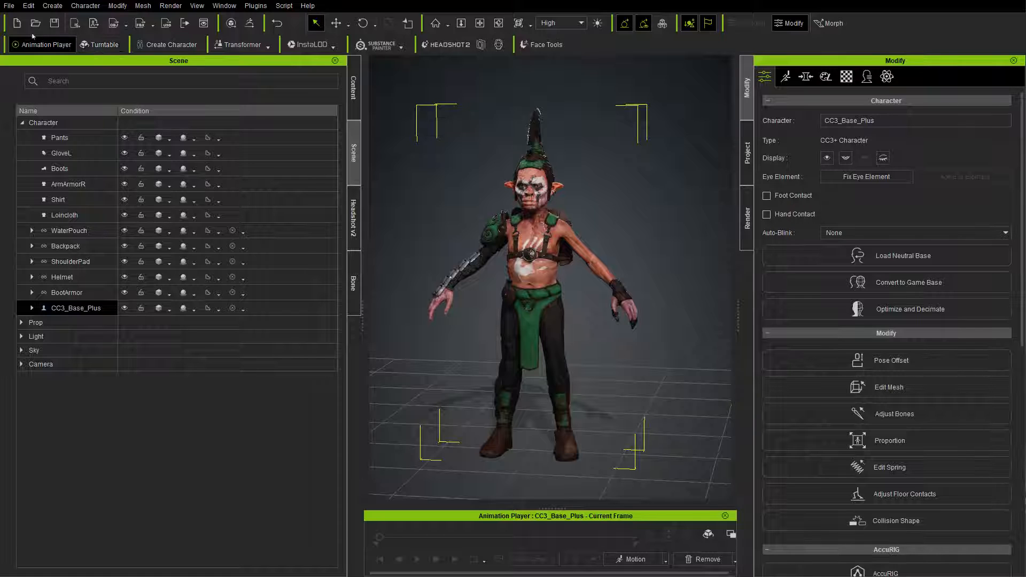
{"action": "left_click", "coordinate": [9, 5]}
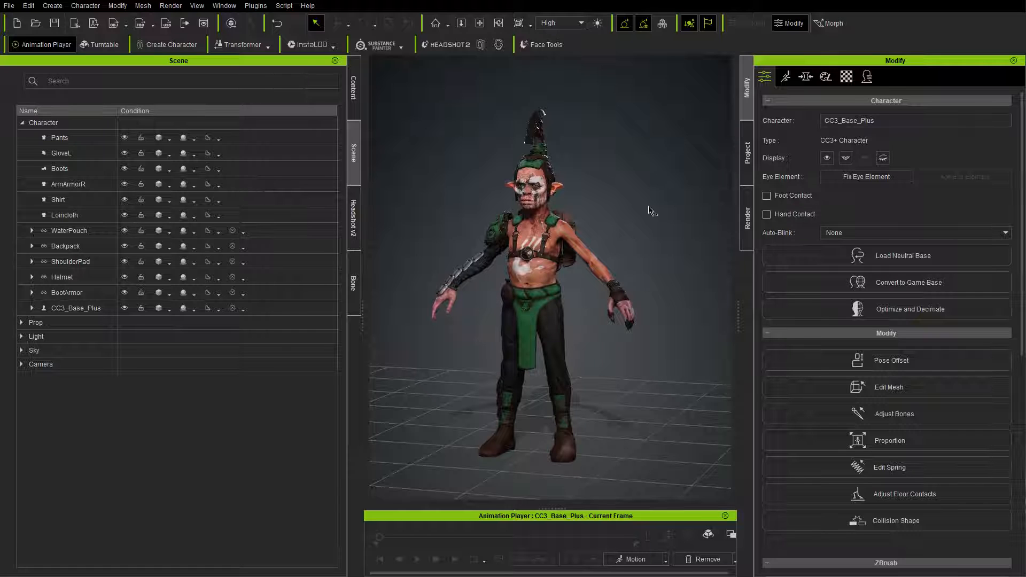
Step: Export the axe-free goblin from Character Creator into iClone
{"action": "left_click", "coordinate": [9, 5]}
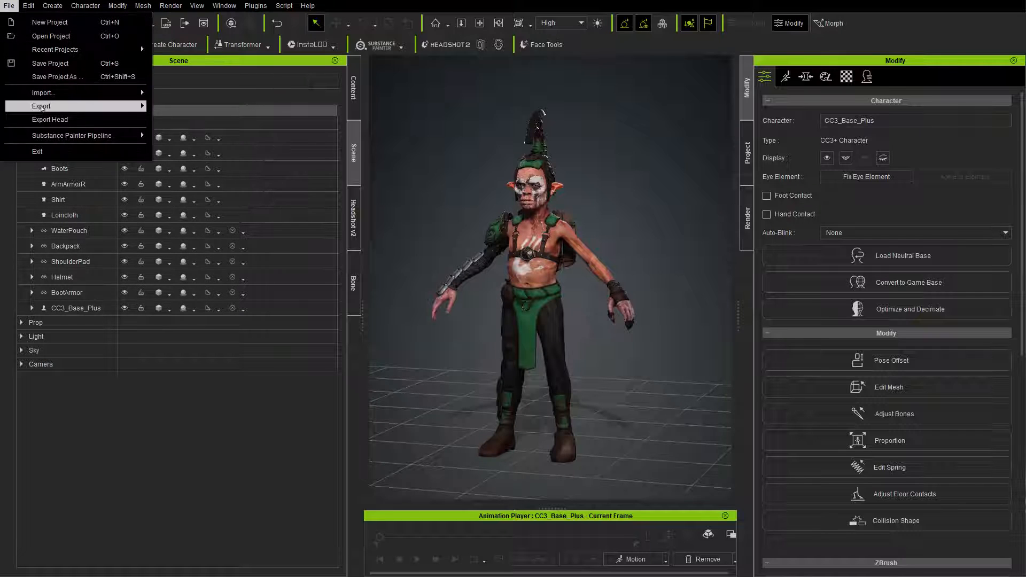
{"action": "left_click", "coordinate": [42, 106]}
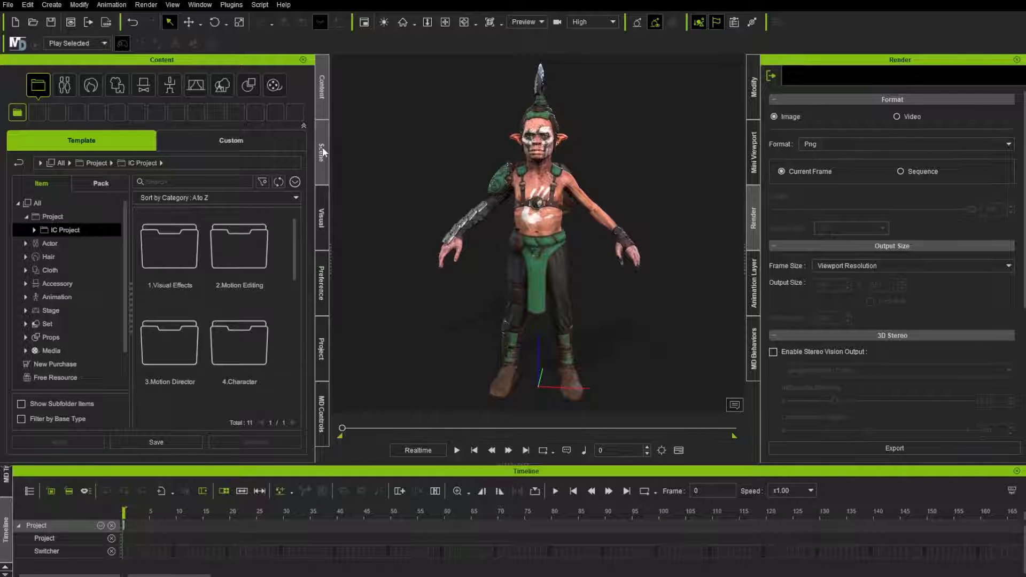
Step: Show the Scene object list and select the CC3_Base_Plus goblin
{"action": "left_click", "coordinate": [321, 151]}
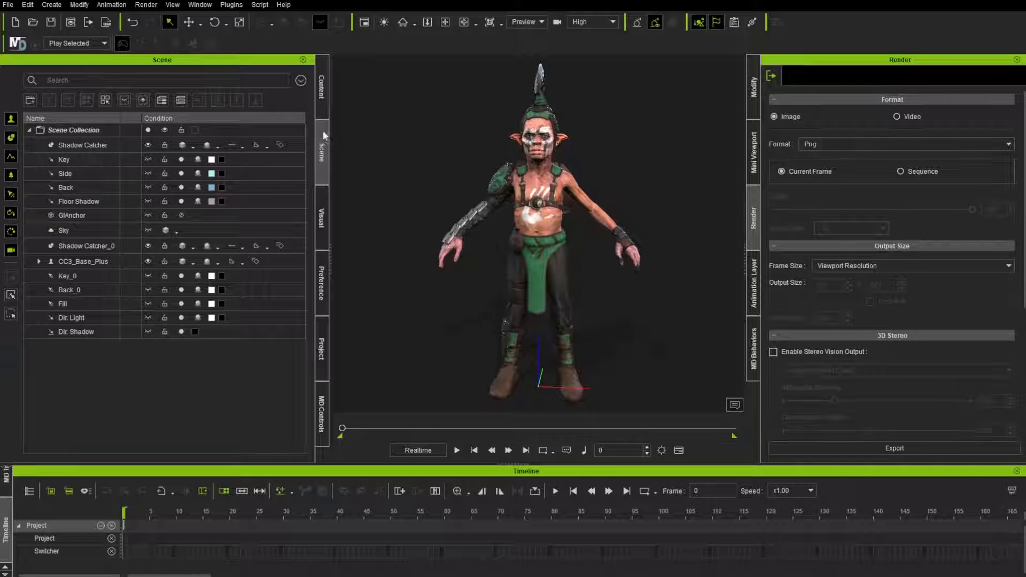
{"action": "left_click", "coordinate": [83, 261]}
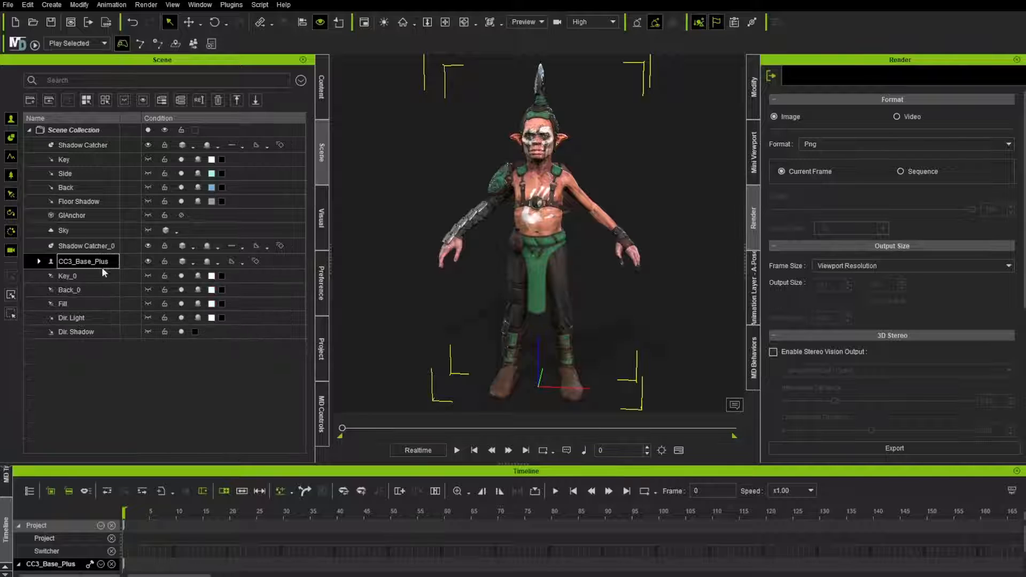
{"action": "left_click", "coordinate": [321, 83]}
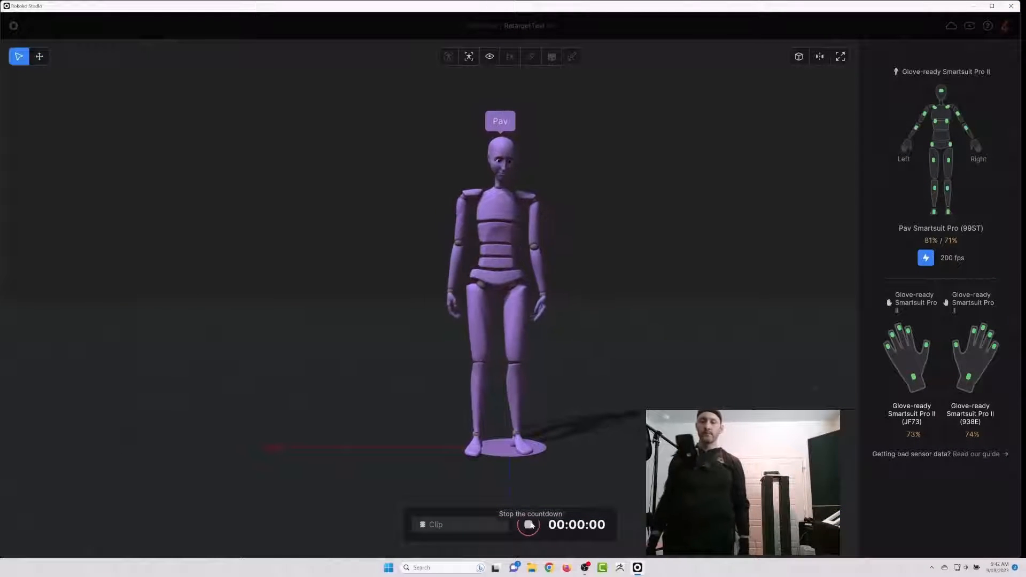
Step: Record the dance as Clip 5 and export it as binary FBX with the Mixamo preset
{"action": "left_click", "coordinate": [528, 525]}
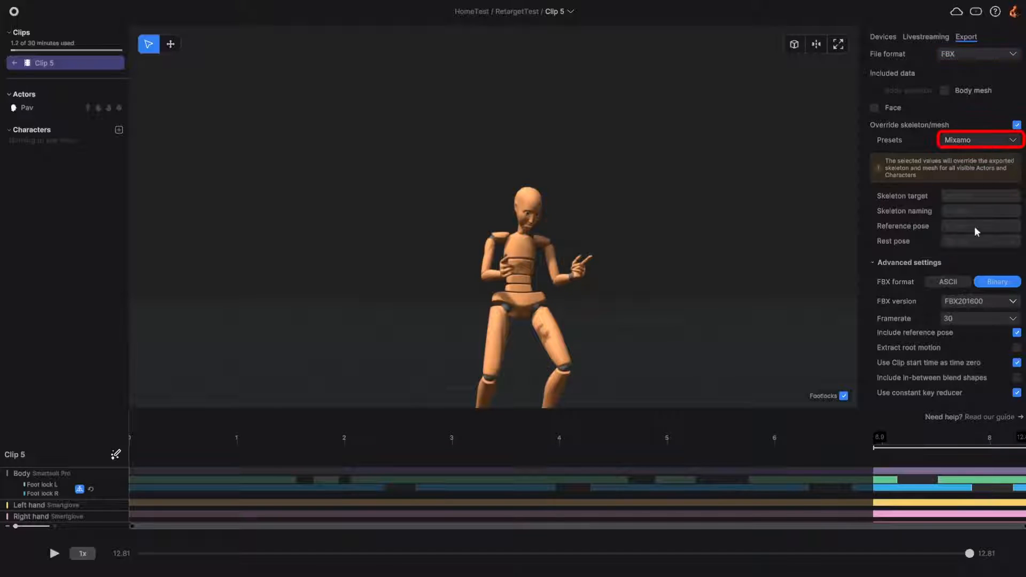
{"action": "scroll", "scroll_direction": "down", "scroll_amount": 3}
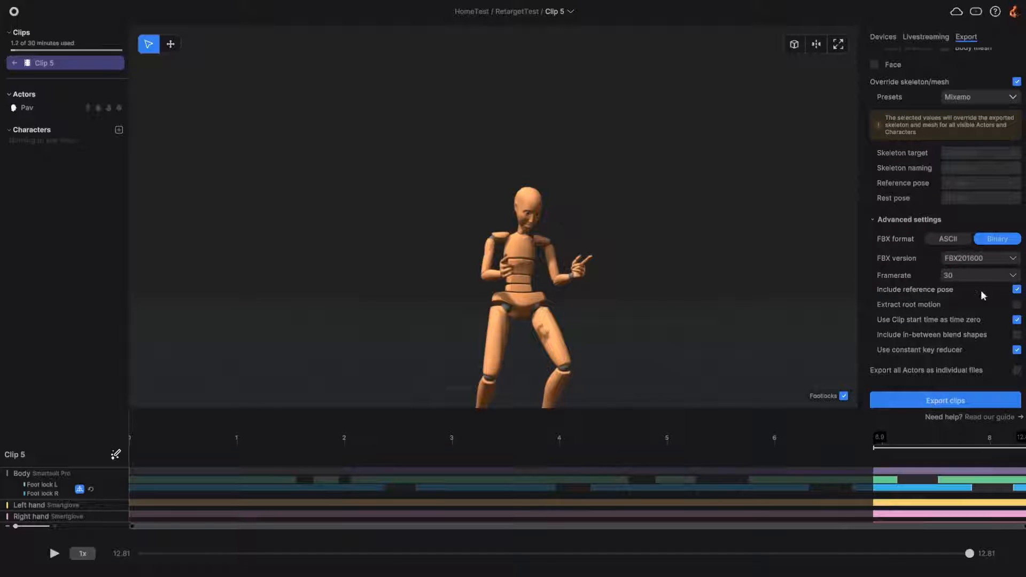
{"action": "left_click", "coordinate": [944, 400]}
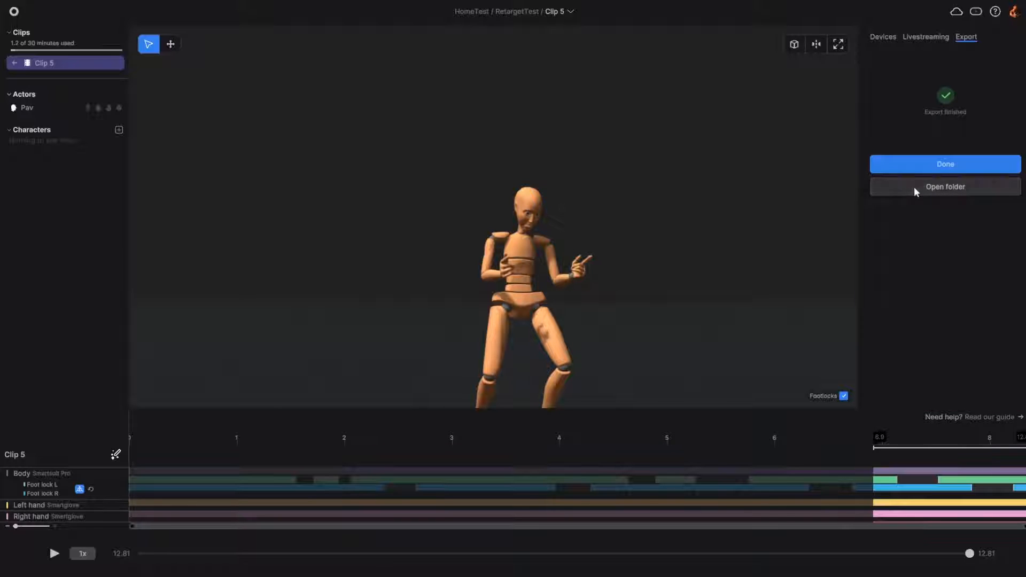
Step: Open iCloneTest.fbx from Rokoko's Exports folder and approve the Windows Security prompt
{"action": "left_click", "coordinate": [944, 187]}
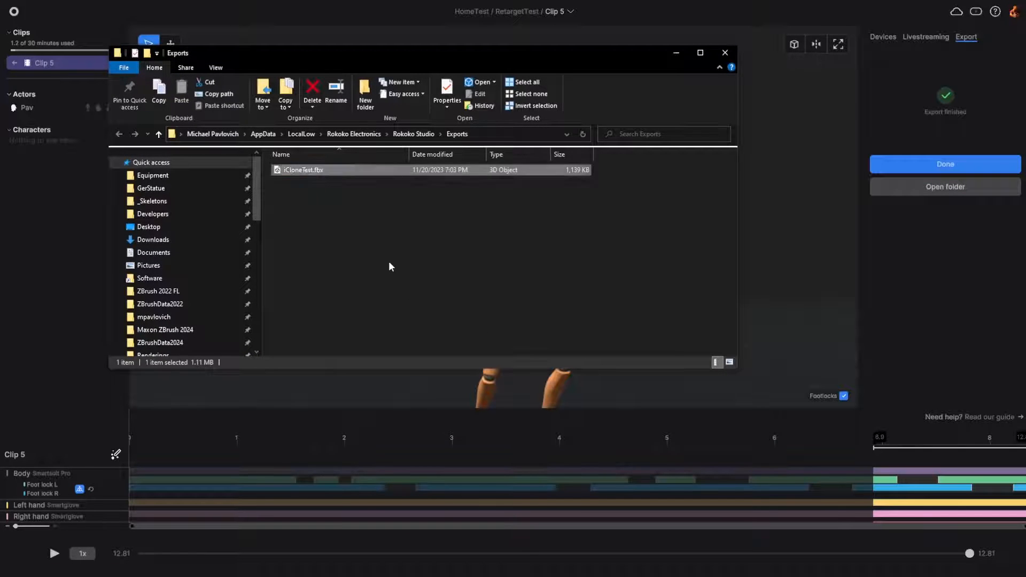
{"action": "double_click", "coordinate": [303, 170]}
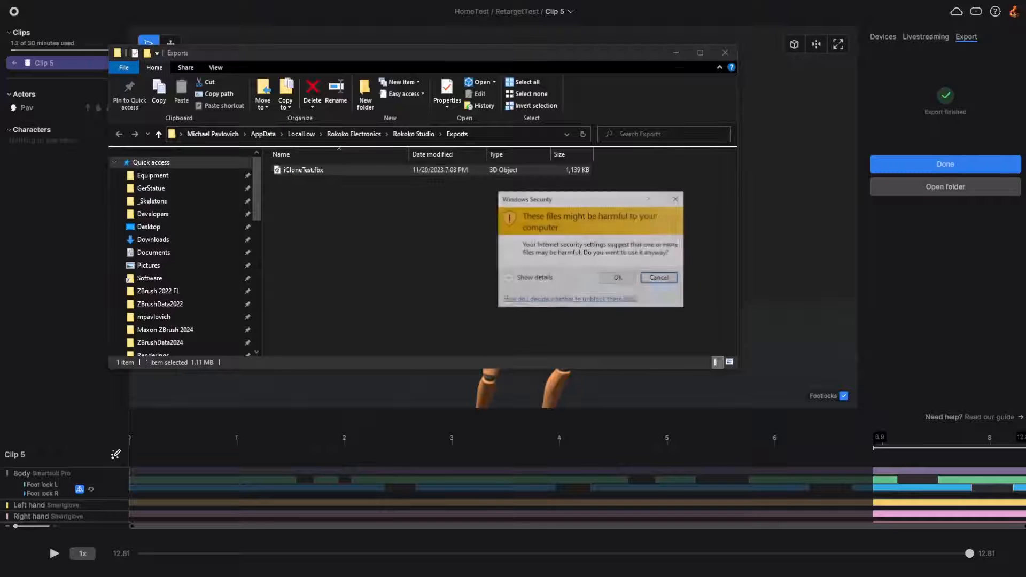
{"action": "left_click", "coordinate": [657, 277]}
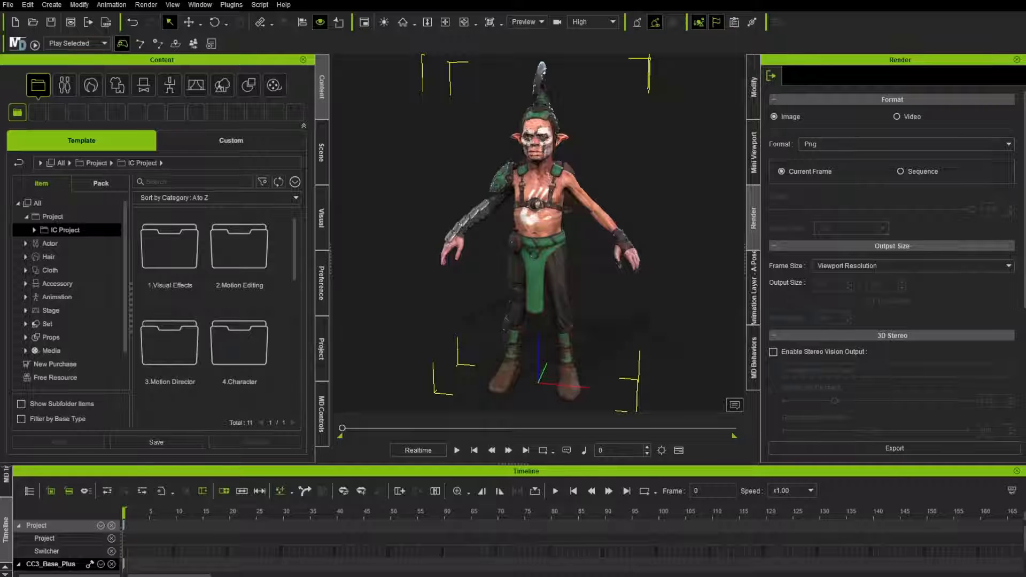
Step: Convert iCloneTest for the goblin: Motionbuilder profile, iCloneTest.fbx T-pose, 30 samples per second
{"action": "left_click", "coordinate": [321, 153]}
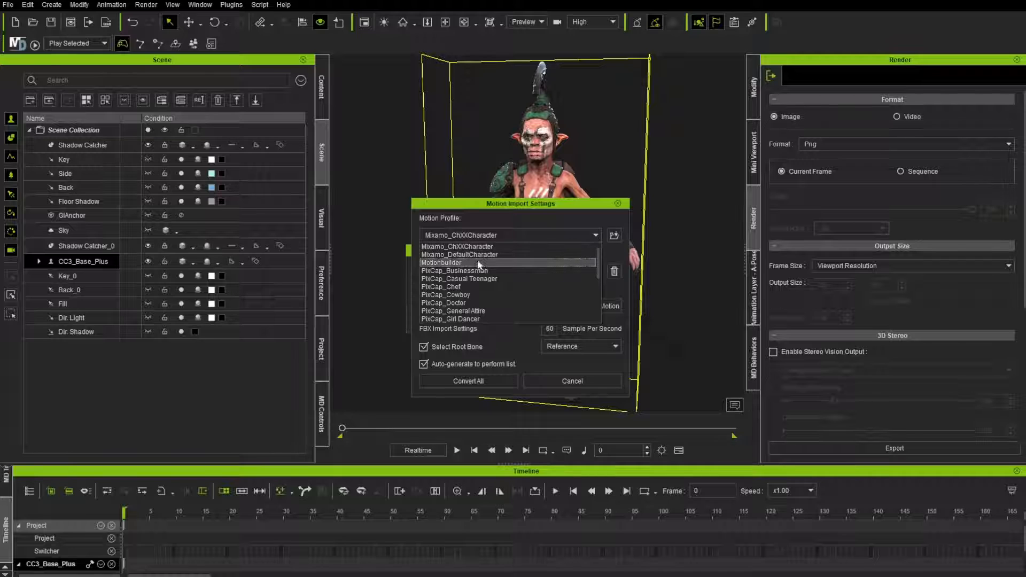
{"action": "left_click", "coordinate": [440, 263]}
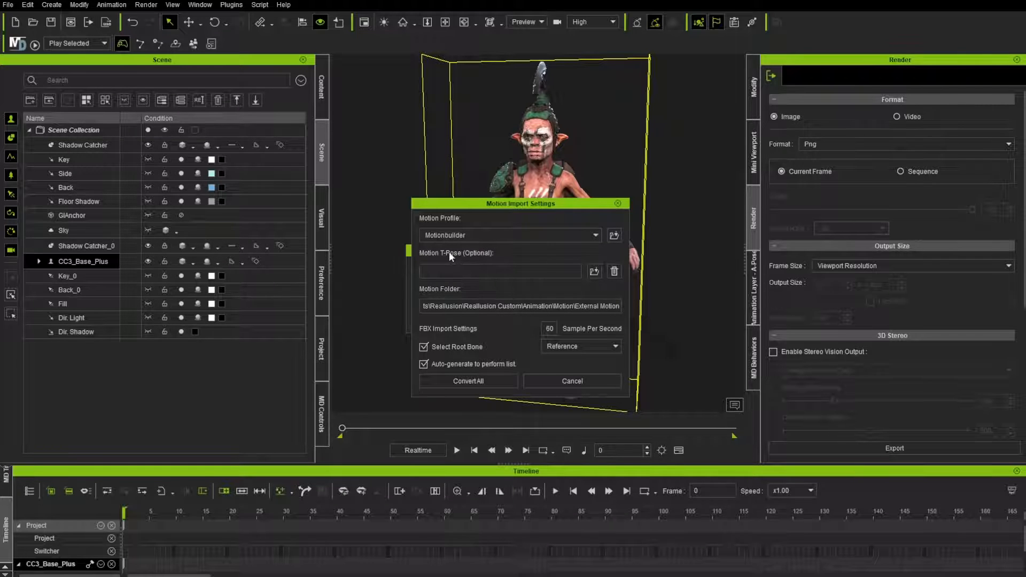
{"action": "left_click", "coordinate": [593, 271]}
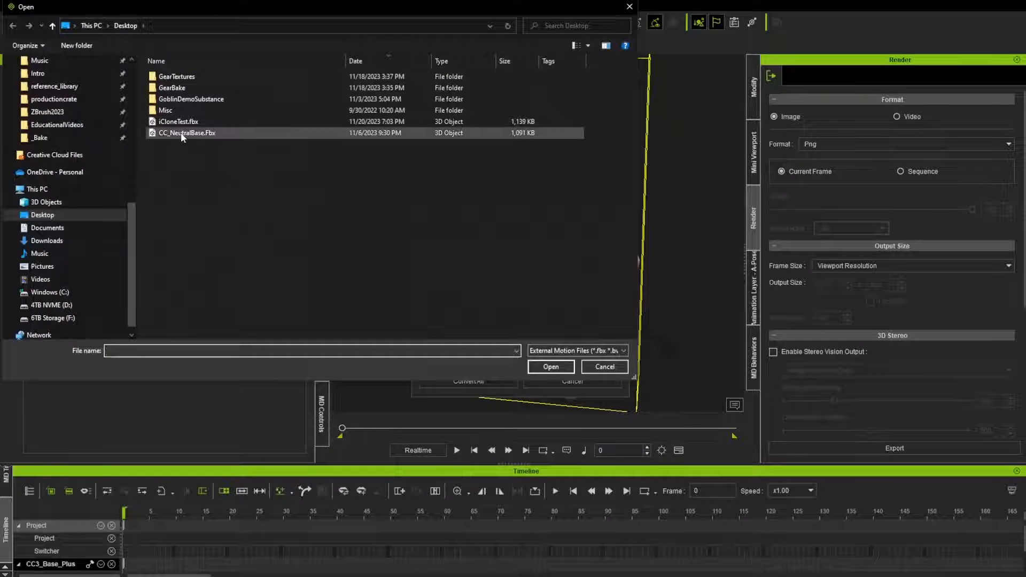
{"action": "left_click", "coordinate": [550, 367]}
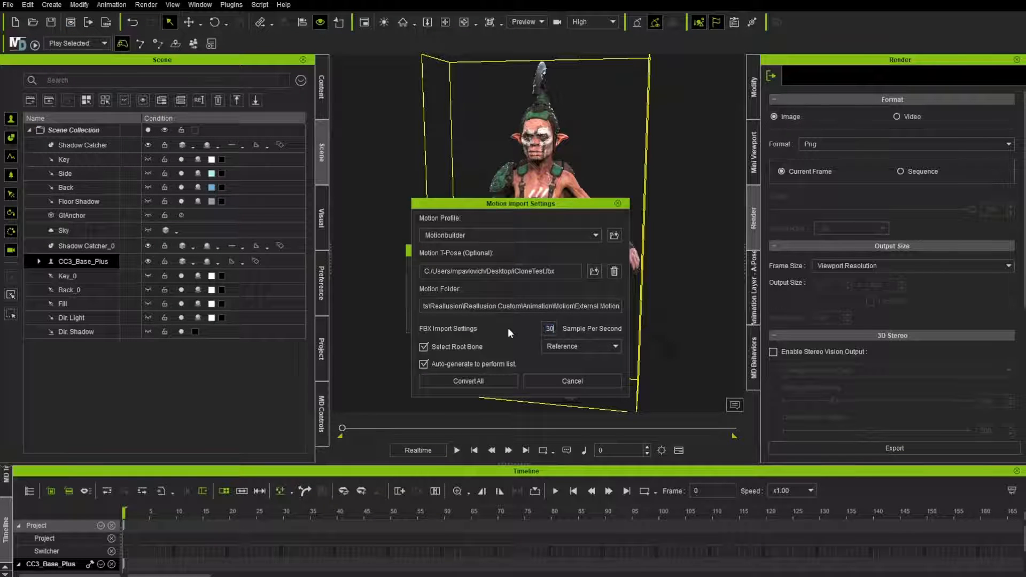
{"action": "left_click", "coordinate": [468, 381]}
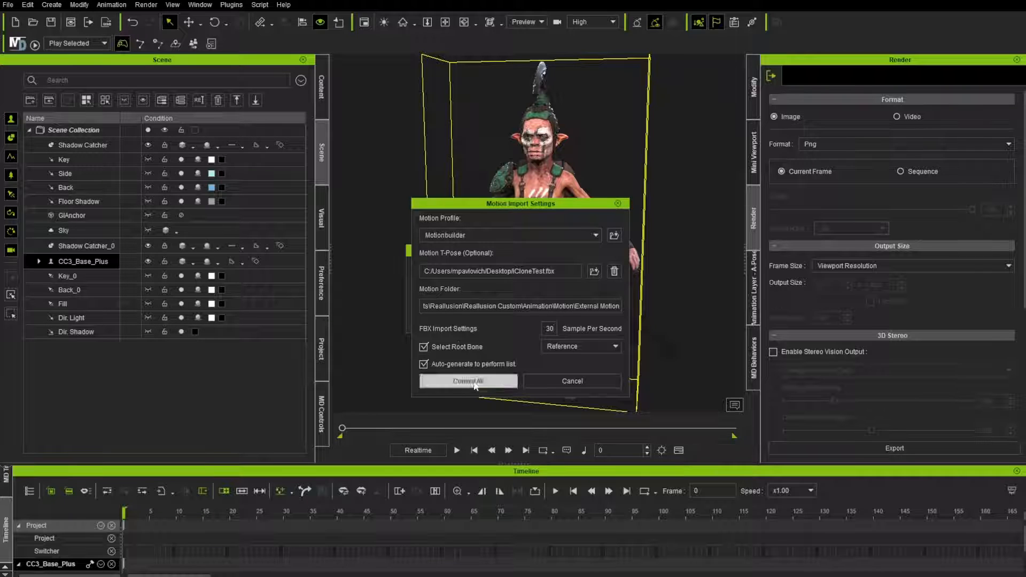
{"action": "left_click", "coordinate": [467, 381]}
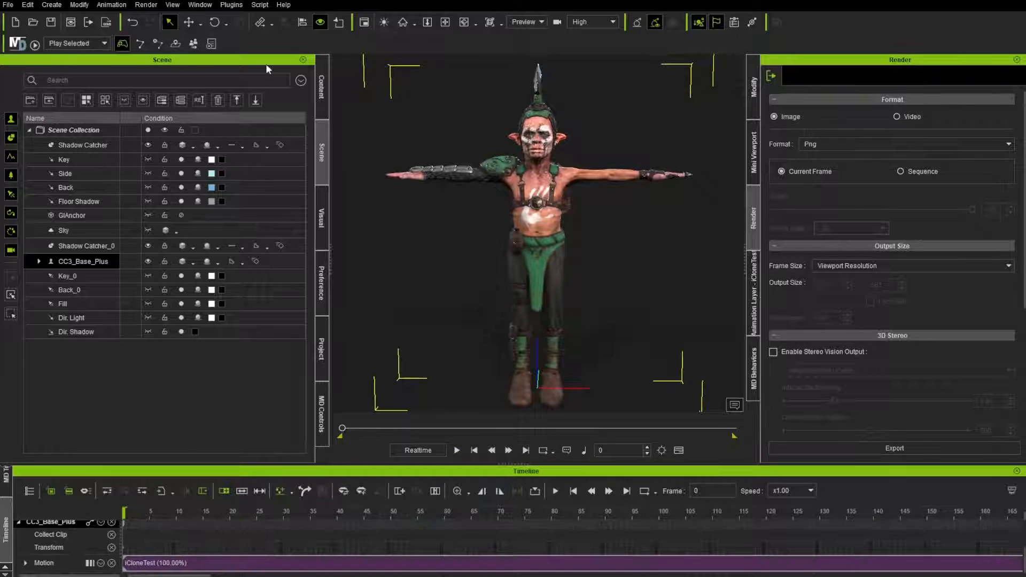
Step: Close the Curve Editor and play the goblin's iCloneTest motion on the timeline
{"action": "left_click", "coordinate": [200, 4]}
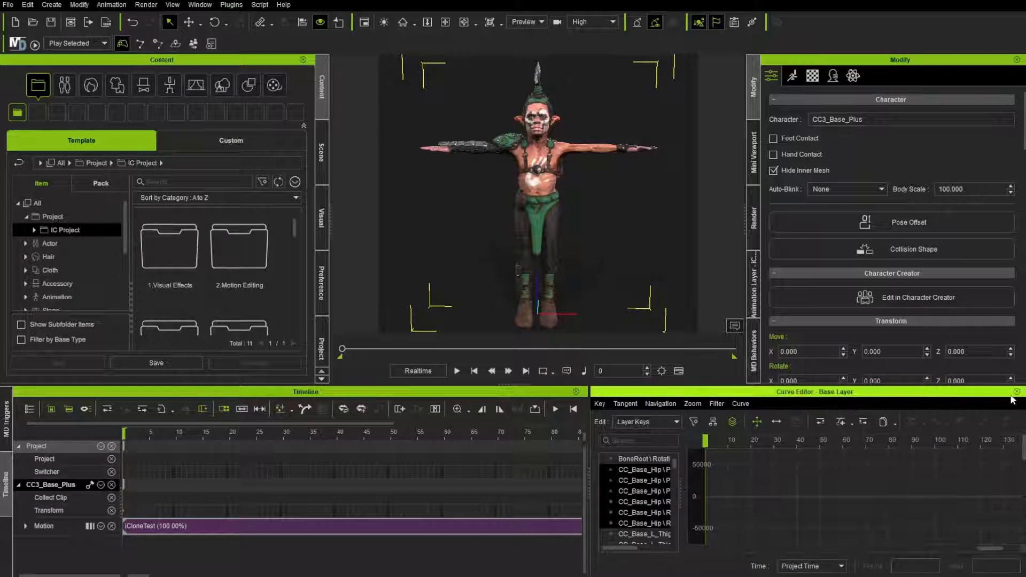
{"action": "left_click", "coordinate": [1018, 391]}
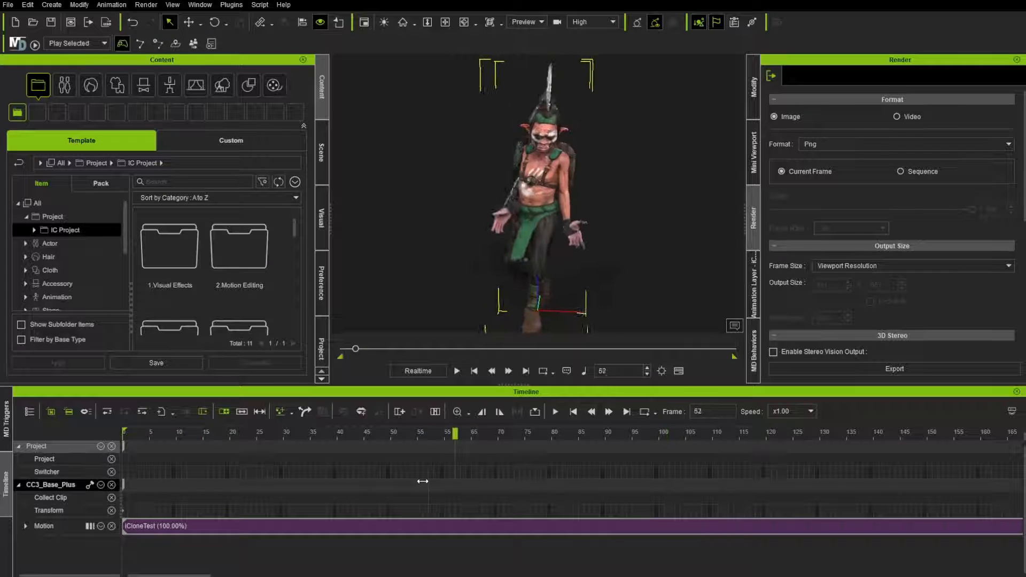
Step: Adjust the iCloneTest clip in Motion Modifier and preview the dance with Space
{"action": "right_click", "coordinate": [251, 527]}
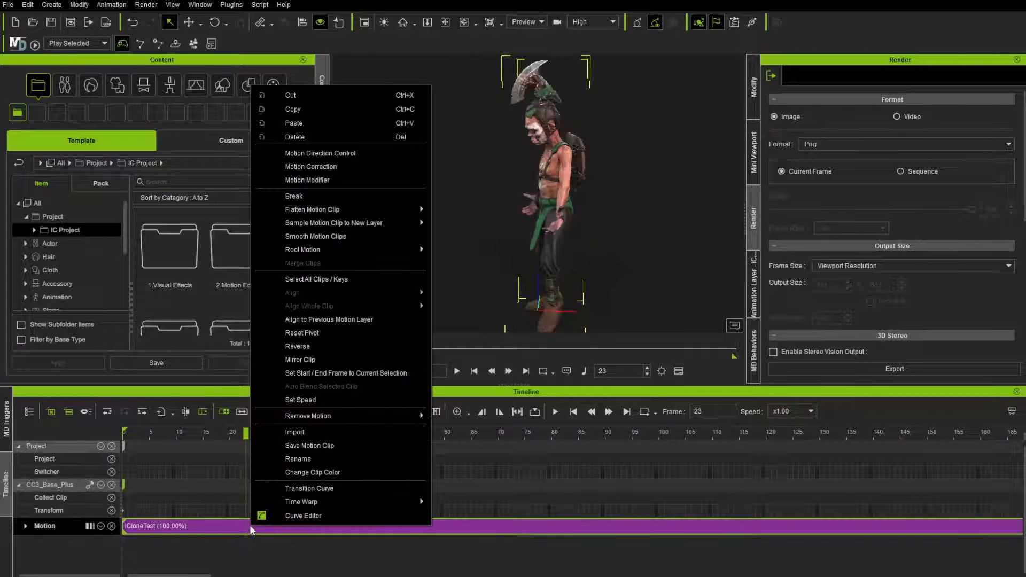
{"action": "mouse_move", "coordinate": [314, 190]}
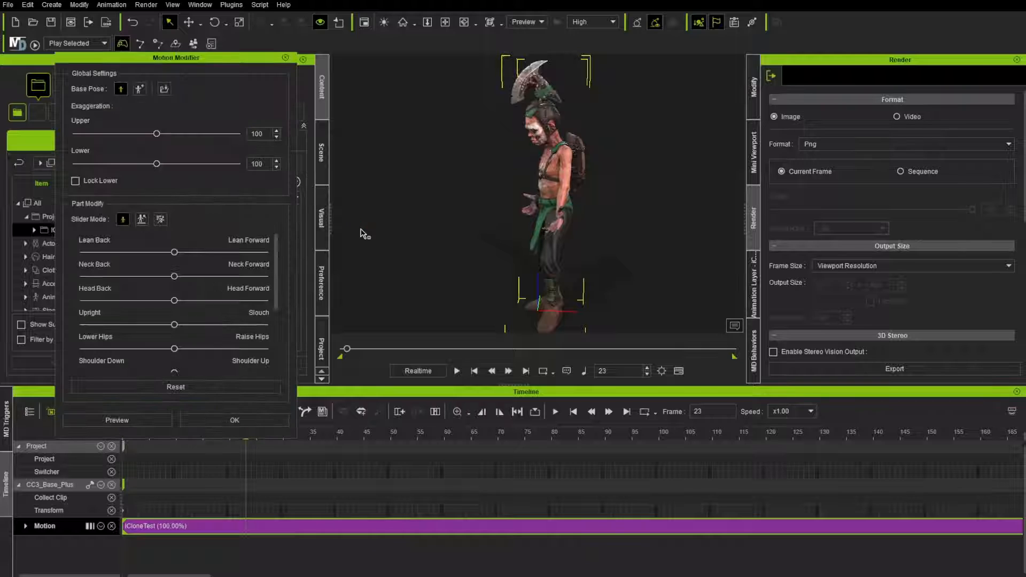
{"action": "mouse_move", "coordinate": [301, 269]}
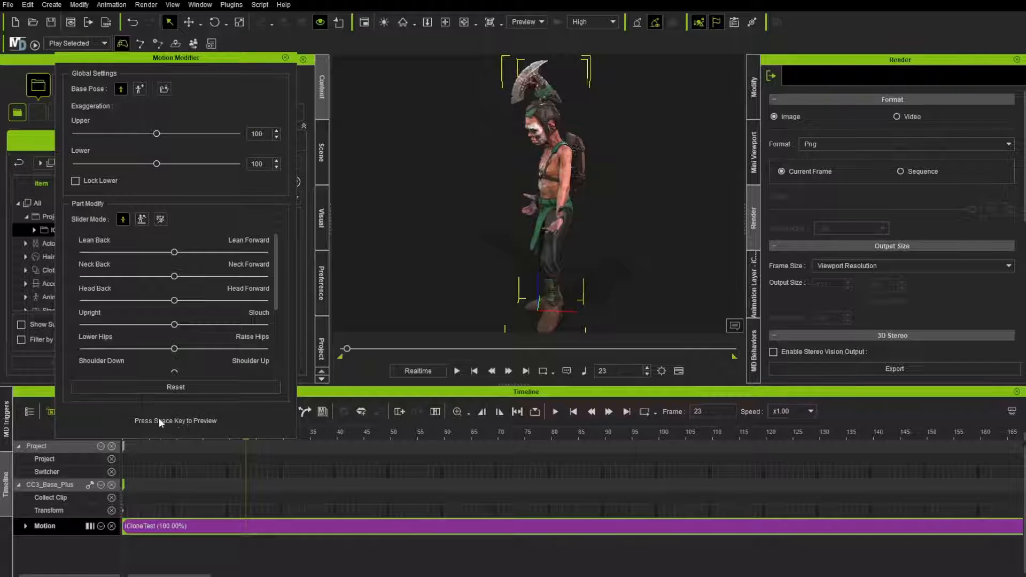
{"action": "mouse_move", "coordinate": [192, 433]}
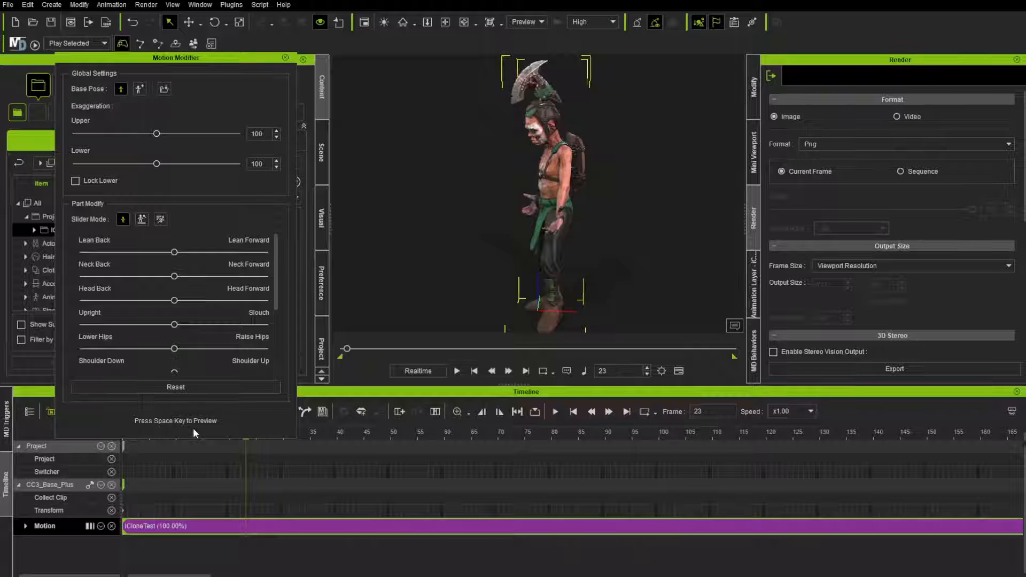
{"action": "key", "text": "space"}
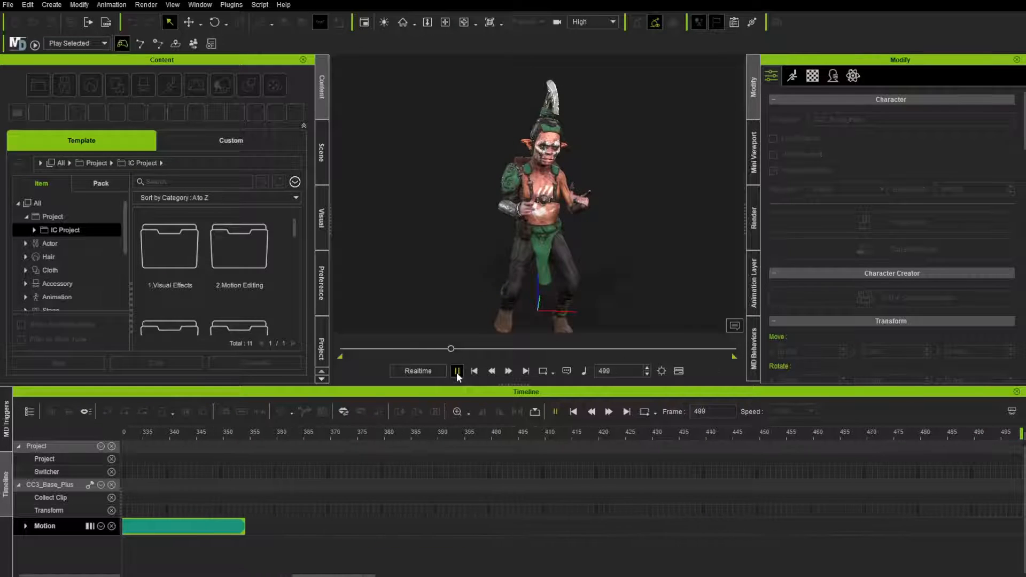
Step: Pause the goblin's playback at frame 354 and open the Edit menu
{"action": "left_click", "coordinate": [455, 371]}
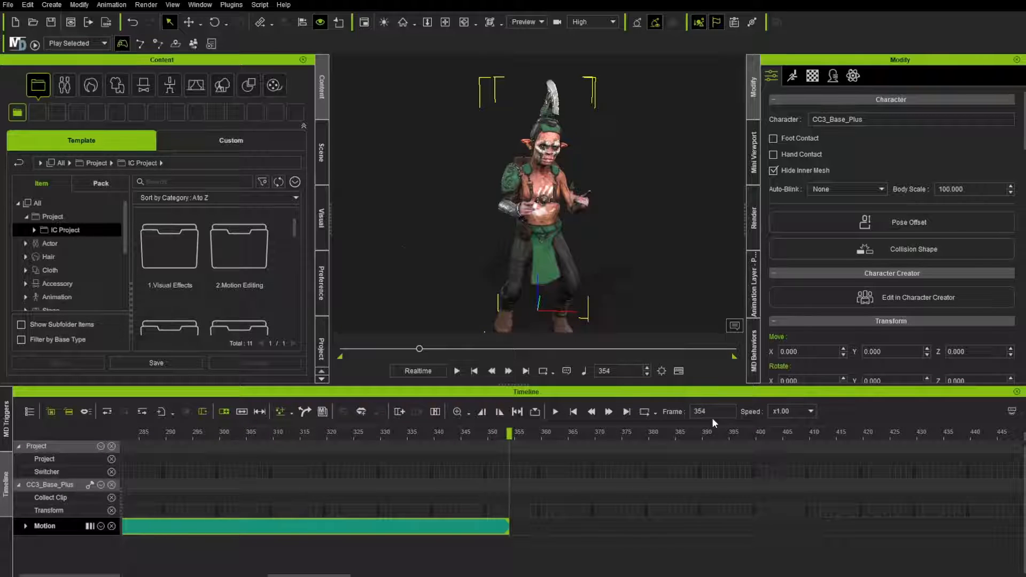
{"action": "left_click", "coordinate": [27, 5]}
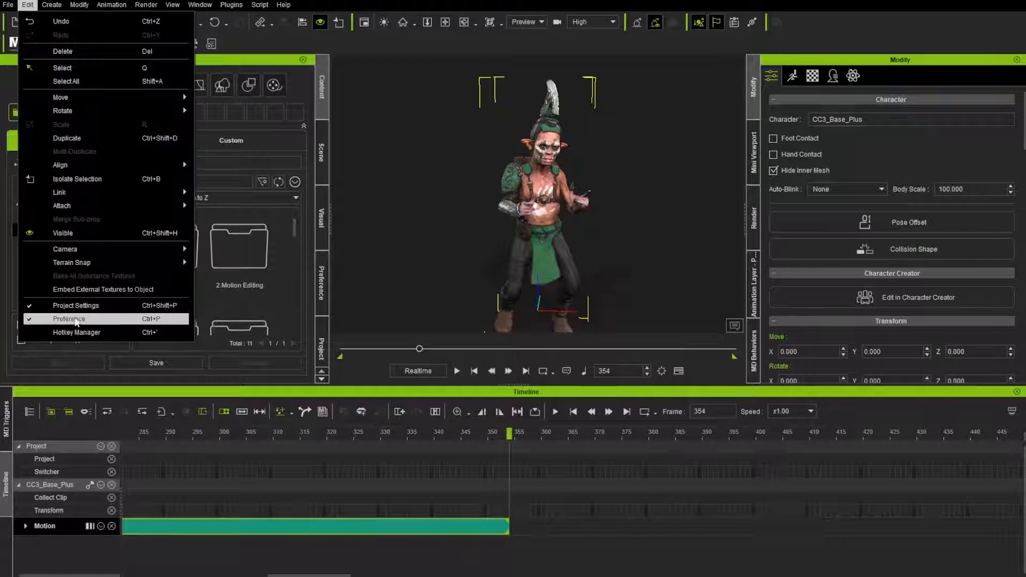
{"action": "mouse_move", "coordinate": [69, 318]}
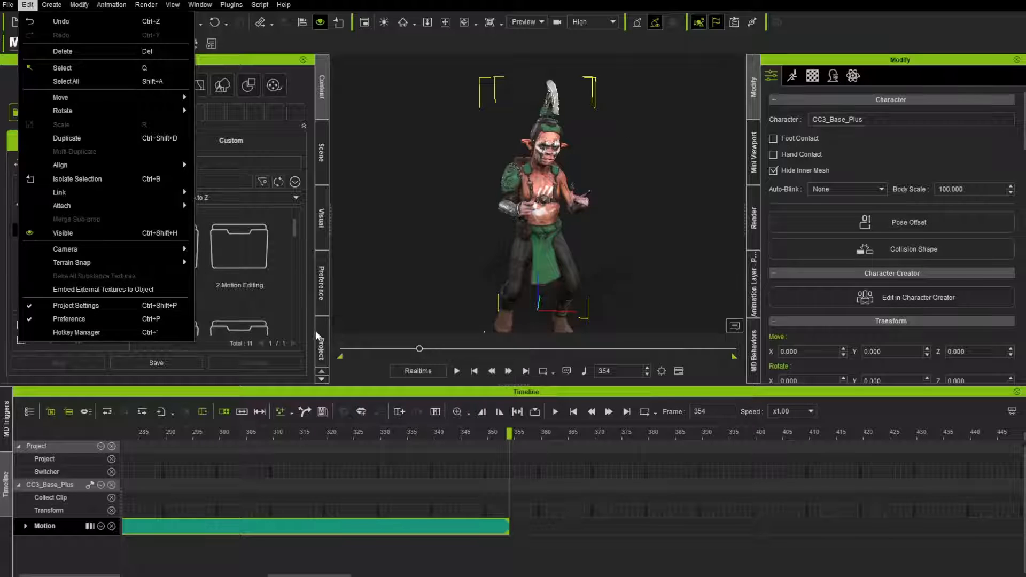
Step: Confirm 60 FPS and 354 end frames in Project Settings, then move to frame 81
{"action": "left_click", "coordinate": [76, 305]}
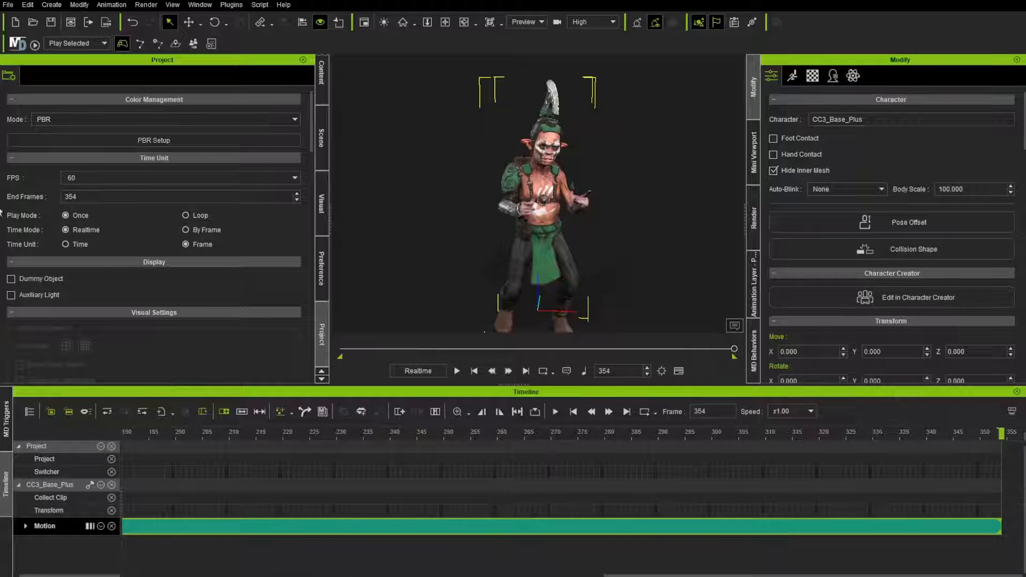
{"action": "left_click", "coordinate": [457, 370]}
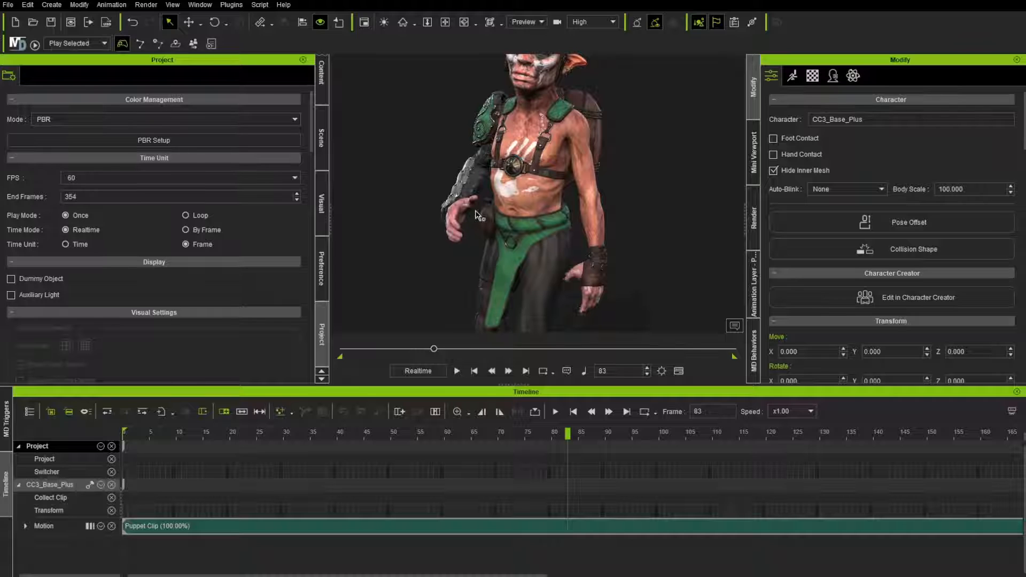
{"action": "mouse_move", "coordinate": [530, 278]}
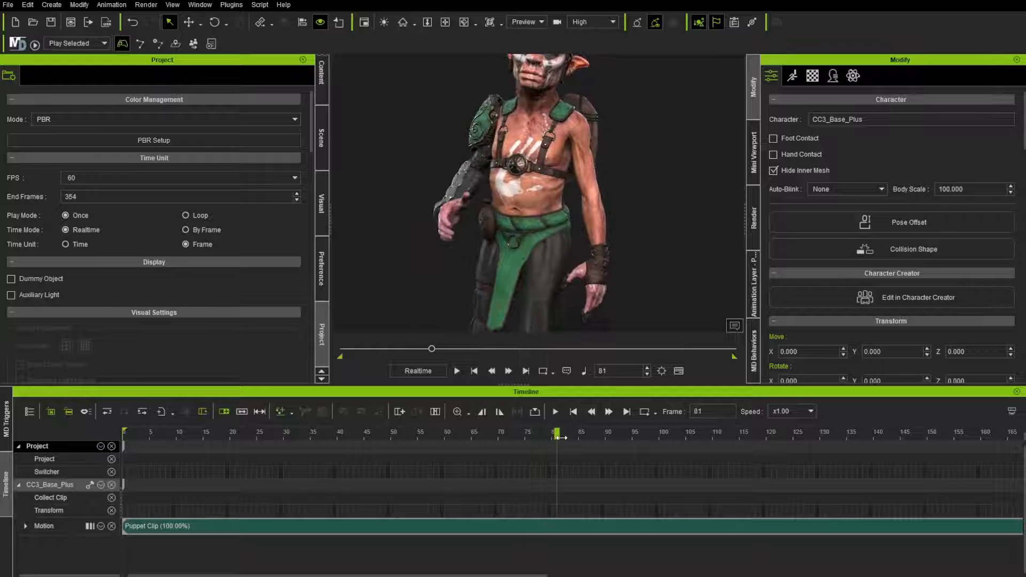
Step: Show the goblin's Animation tools and open Edit Motion Layer, displaying its IK body rig
{"action": "left_click", "coordinate": [792, 75]}
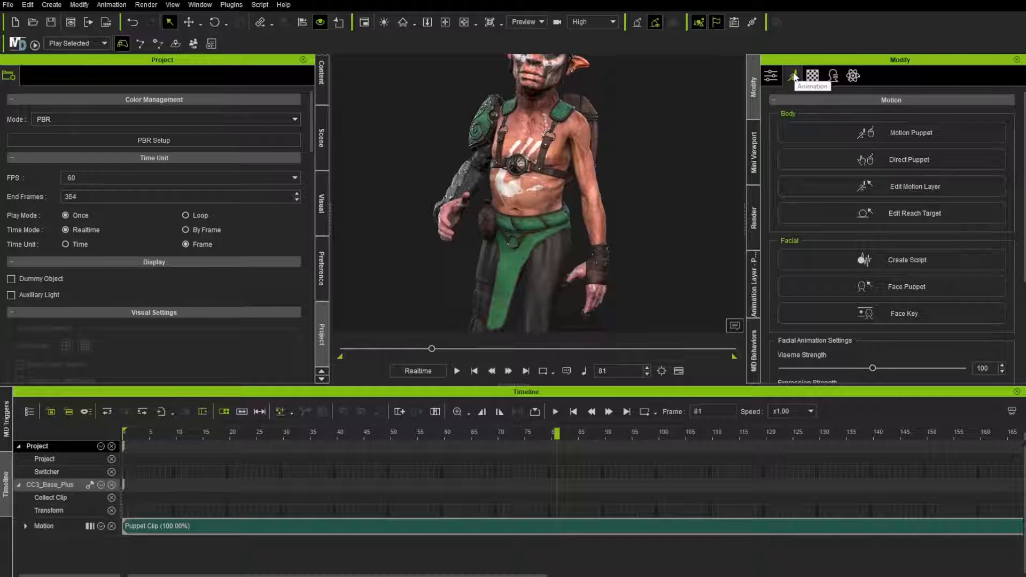
{"action": "mouse_move", "coordinate": [793, 75]}
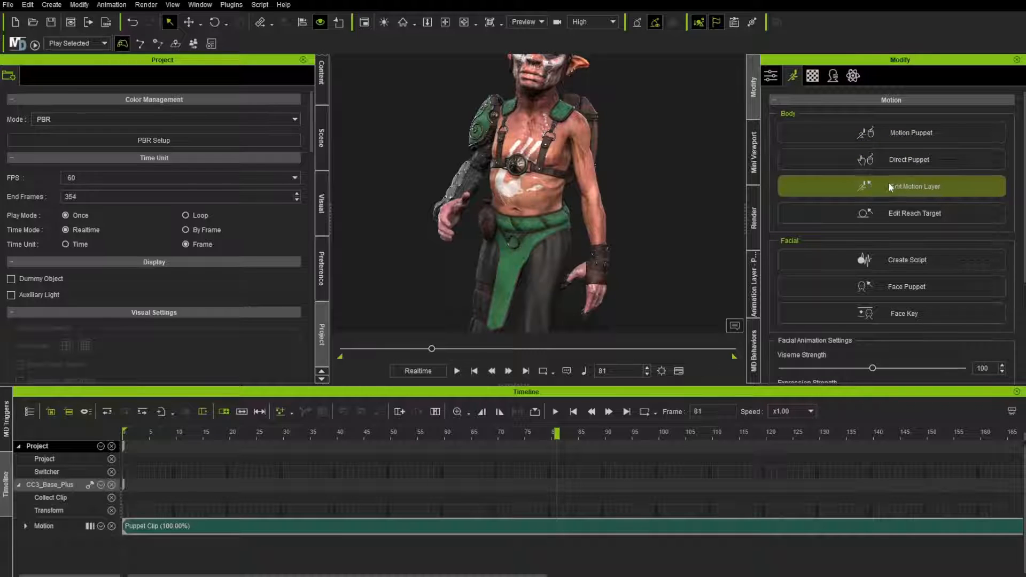
{"action": "left_click", "coordinate": [891, 186]}
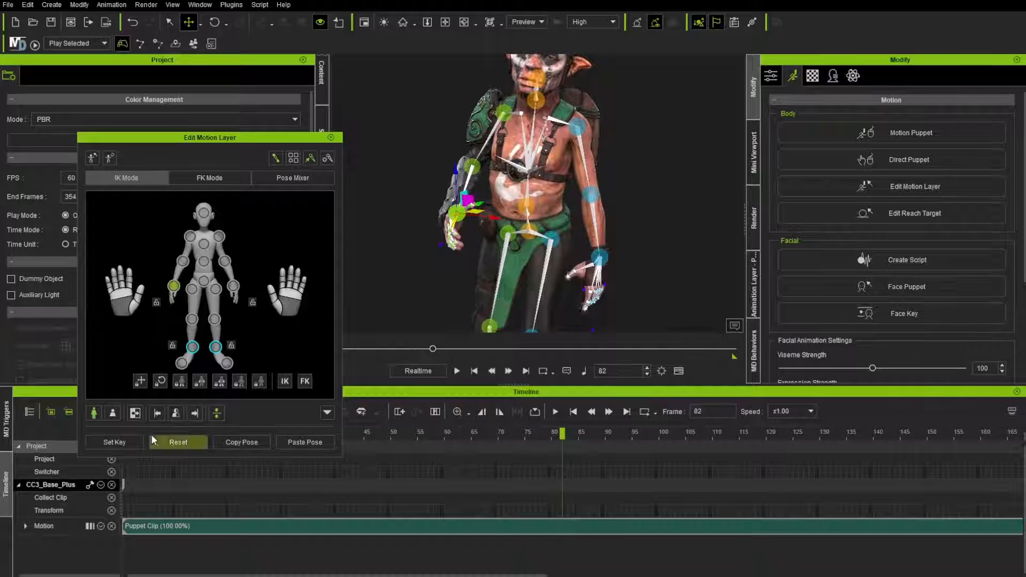
{"action": "mouse_move", "coordinate": [516, 241]}
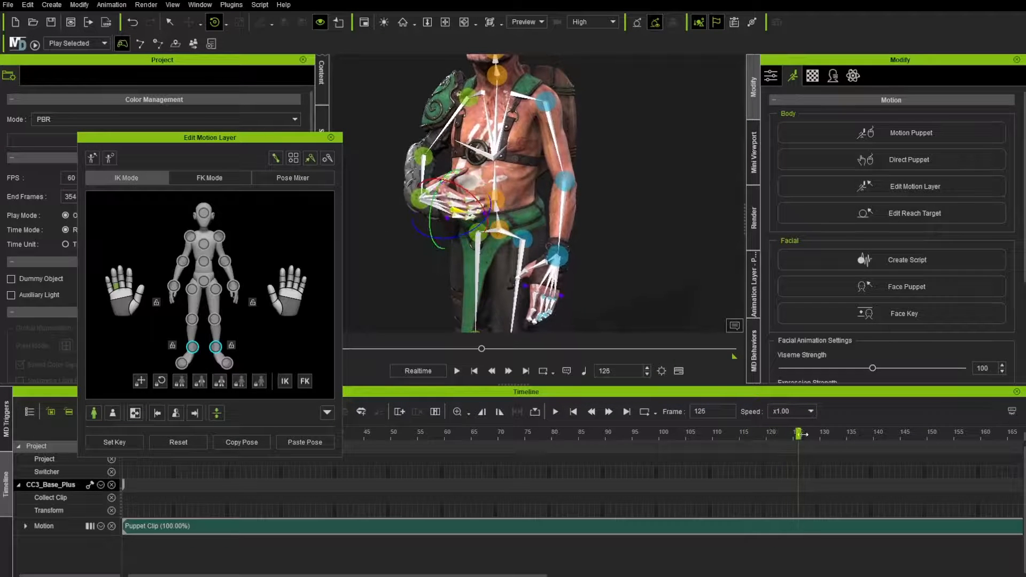
Step: Repose the goblin's right arm at frames 125–135, resetting it to its original pose where needed
{"action": "left_click", "coordinate": [114, 442]}
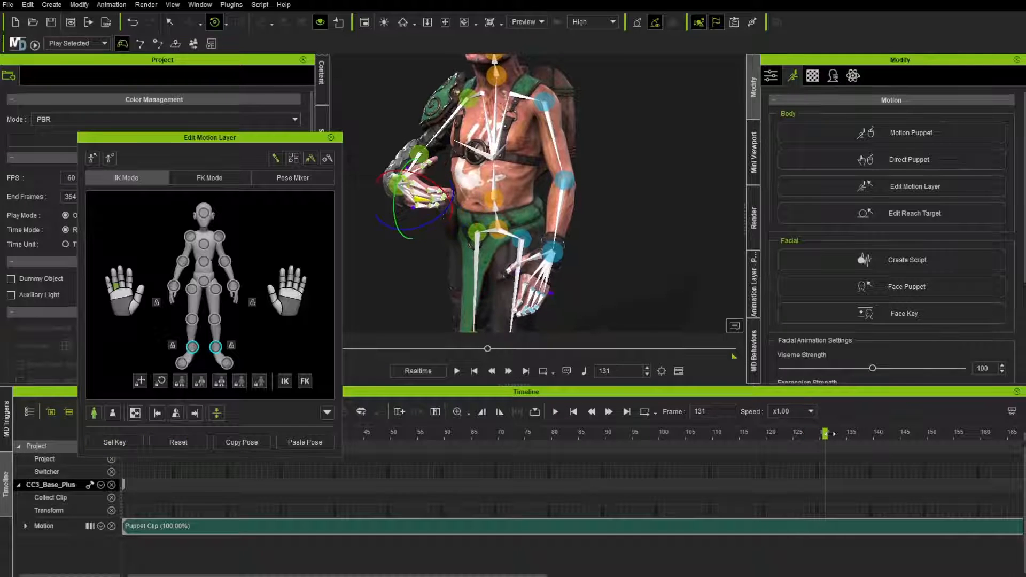
{"action": "left_click", "coordinate": [177, 442]}
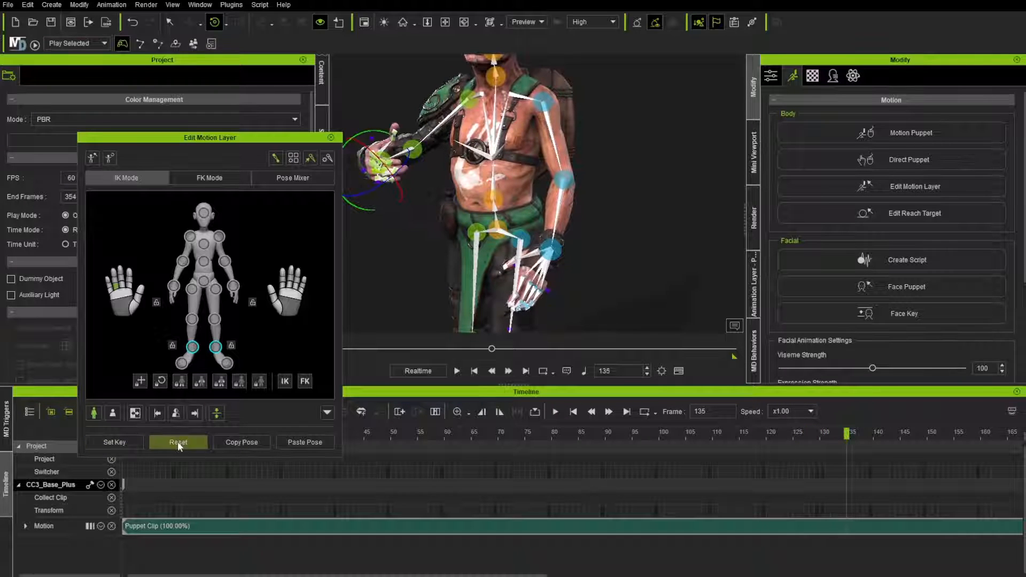
{"action": "left_click", "coordinate": [178, 442]}
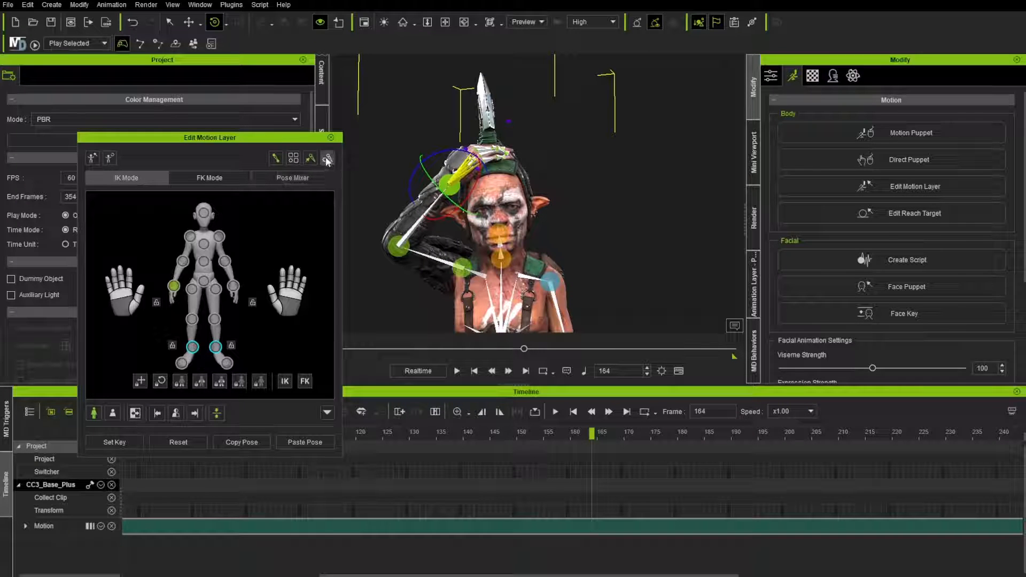
Step: Adjust the IK controller display slider in IK Controller Settings, then advance along the timeline
{"action": "left_click", "coordinate": [328, 158]}
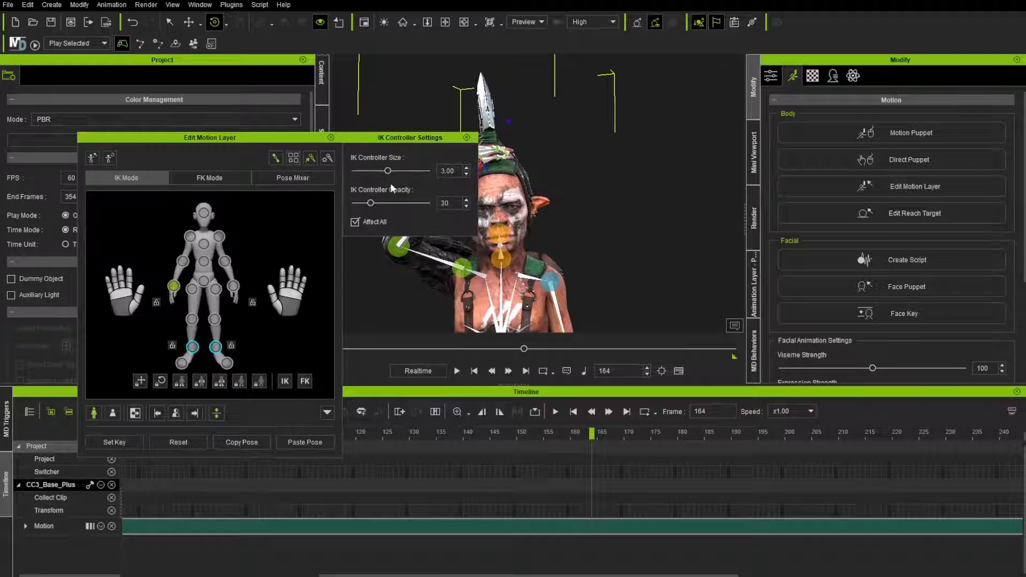
{"action": "left_click_drag", "start_coordinate": [391, 171], "coordinate": [371, 171]}
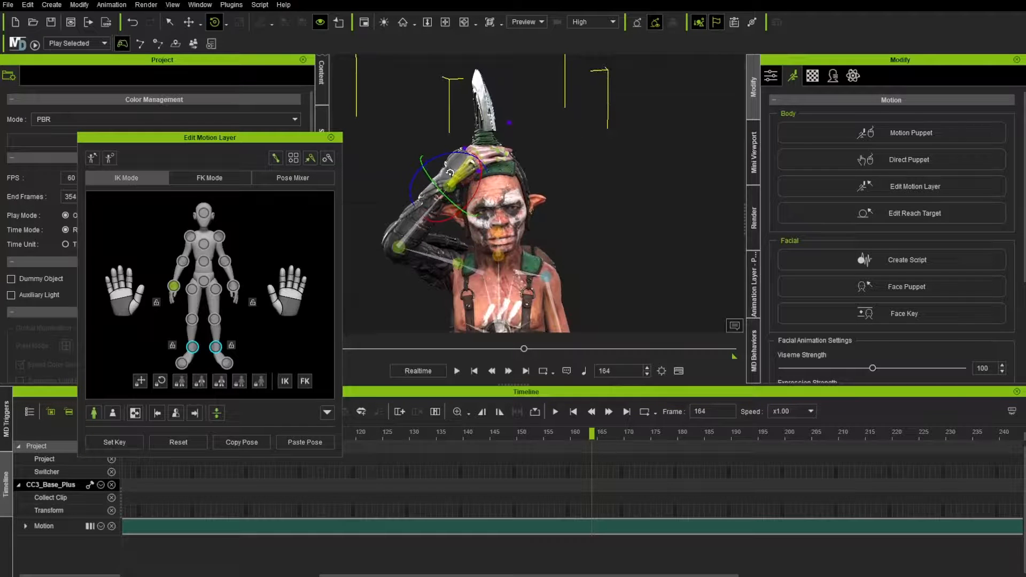
{"action": "left_click", "coordinate": [114, 442]}
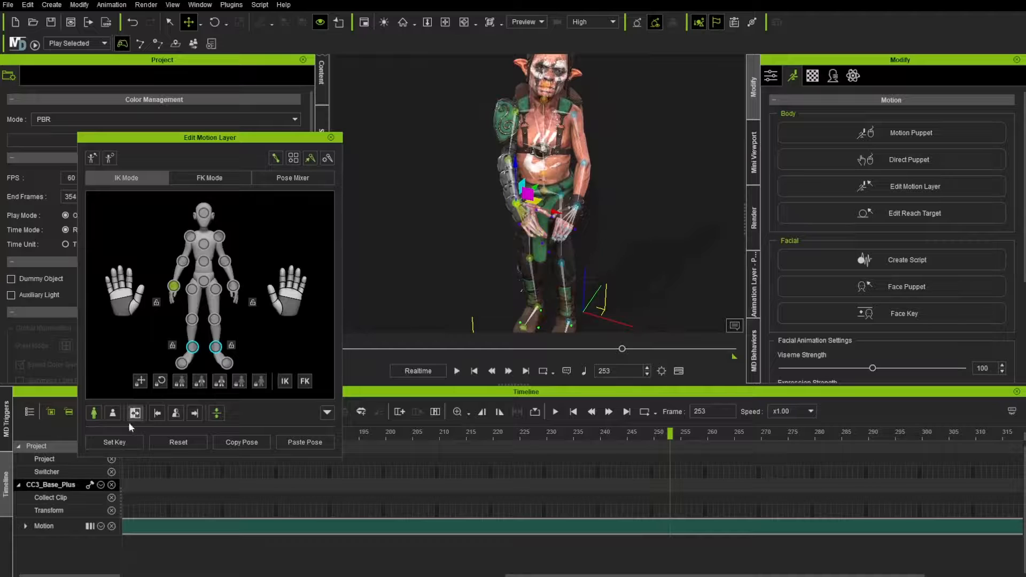
Step: Pose the goblin's left hand across frames 253–354, resetting it to its original pose where needed
{"action": "left_click", "coordinate": [234, 287]}
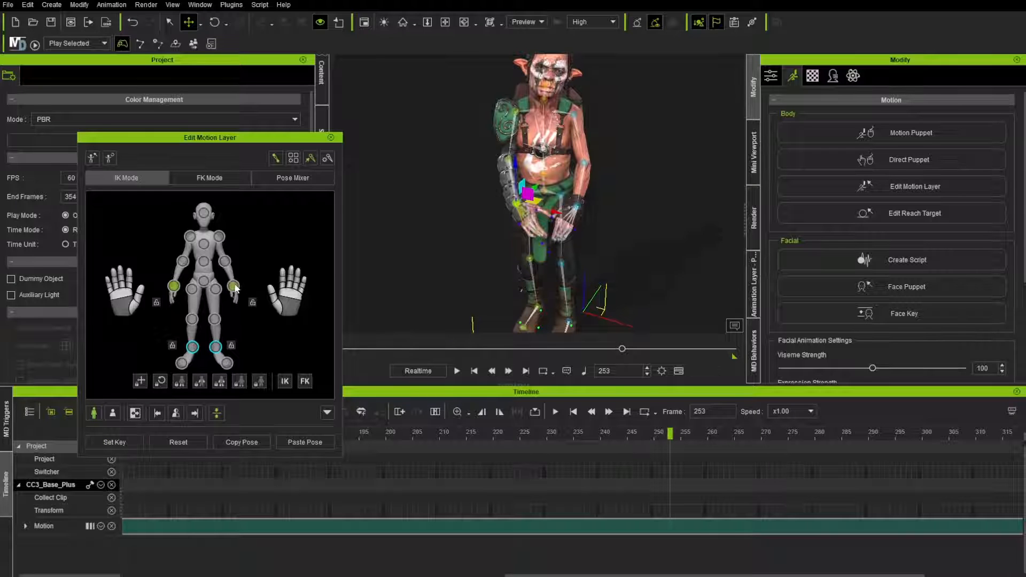
{"action": "left_click", "coordinate": [680, 433]}
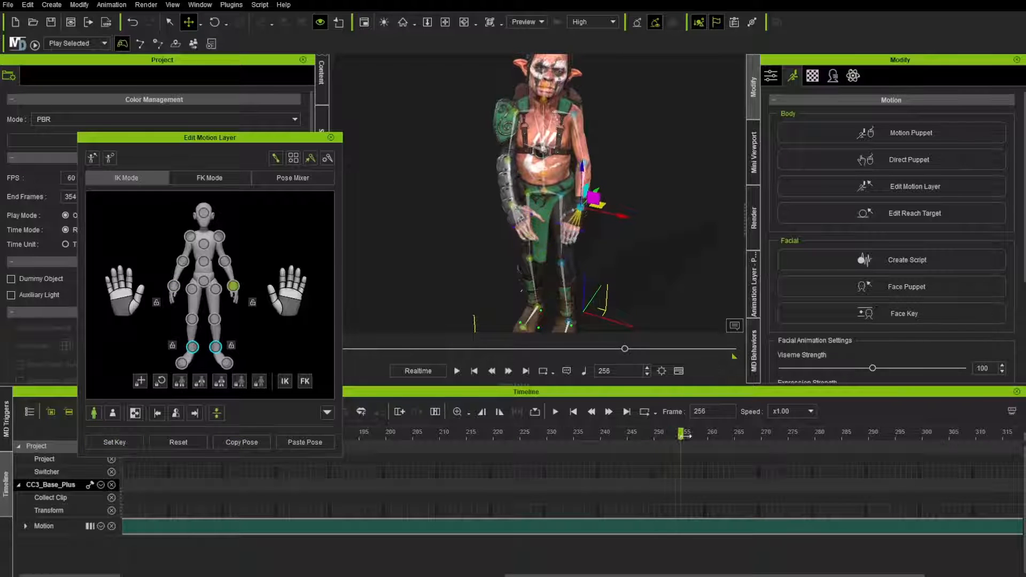
{"action": "left_click", "coordinate": [177, 442]}
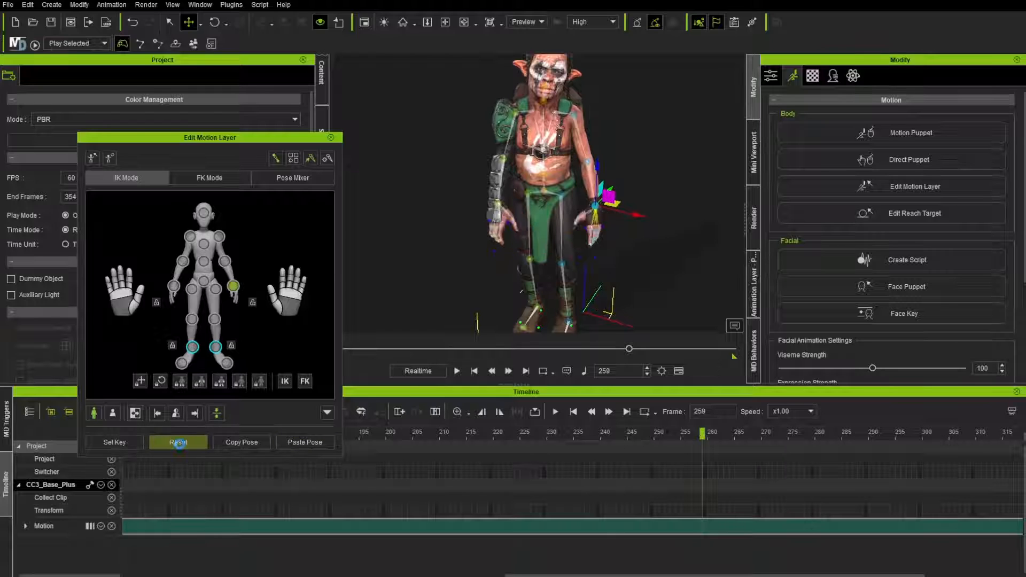
{"action": "left_click", "coordinate": [177, 442]}
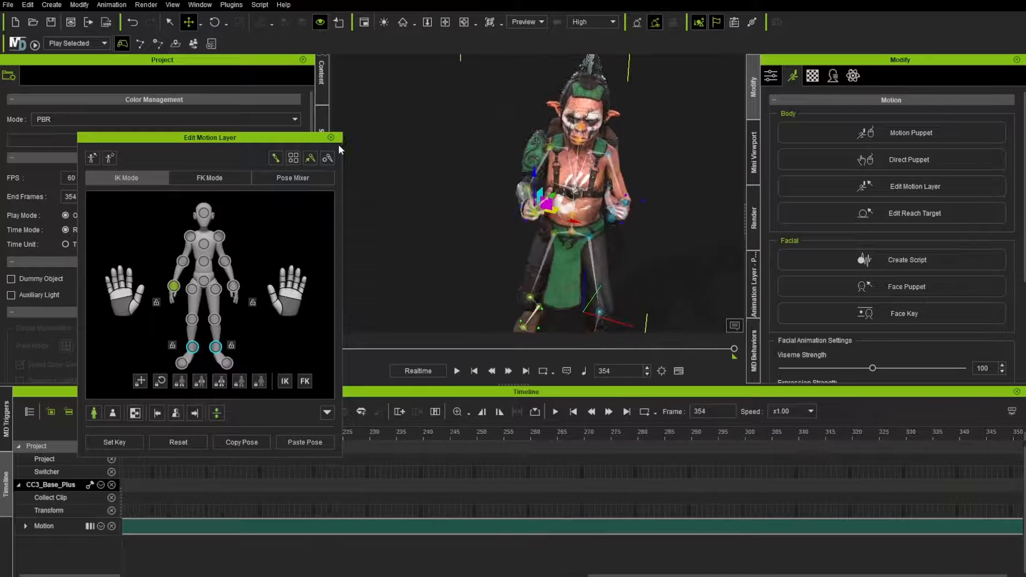
Step: Close the motion-layer editor, save an .iProject, and clear the goblin's motion to T-pose
{"action": "left_click", "coordinate": [331, 138]}
{"action": "type", "text": "Fing"}
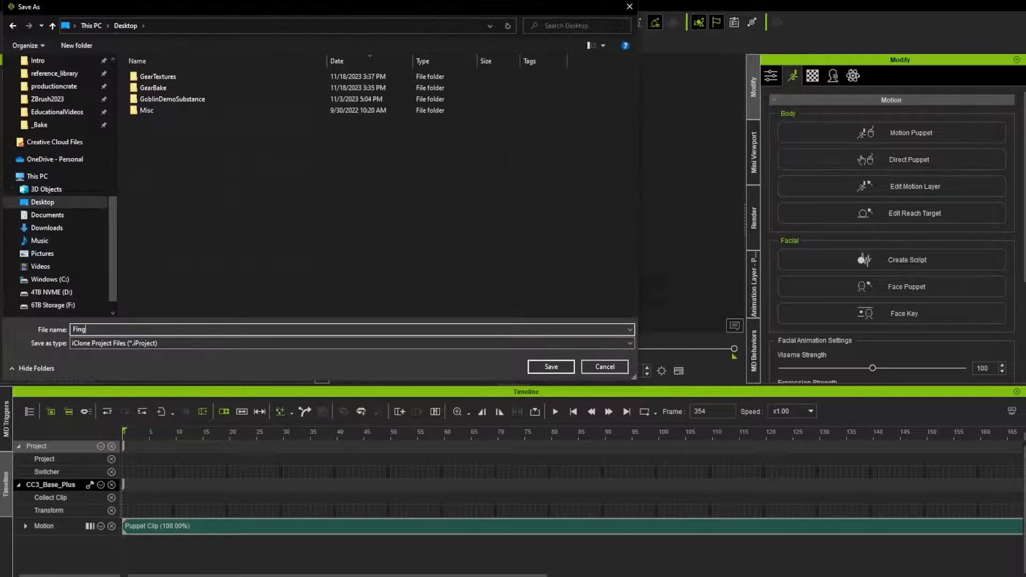
{"action": "left_click", "coordinate": [550, 366]}
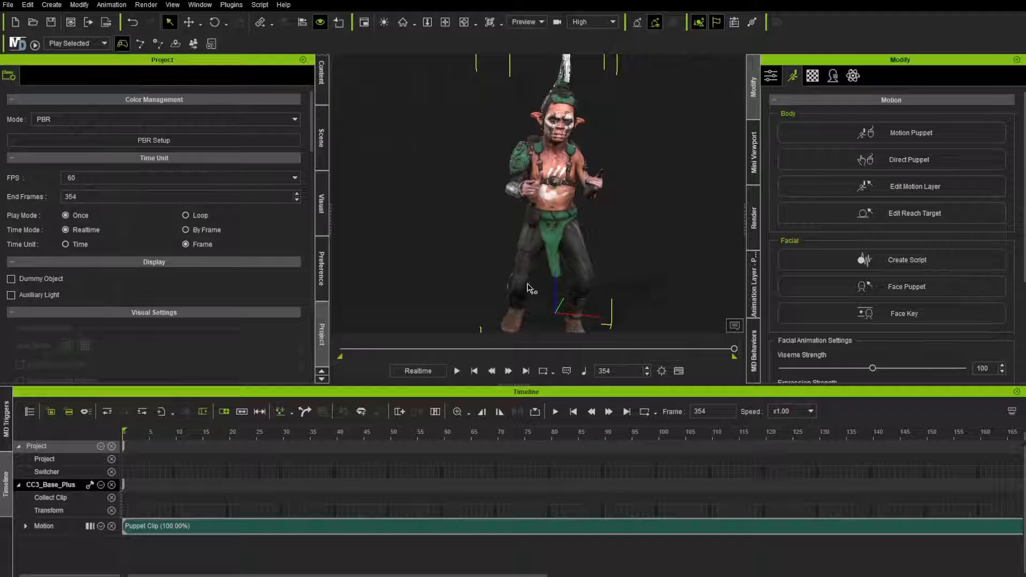
{"action": "left_click", "coordinate": [241, 432]}
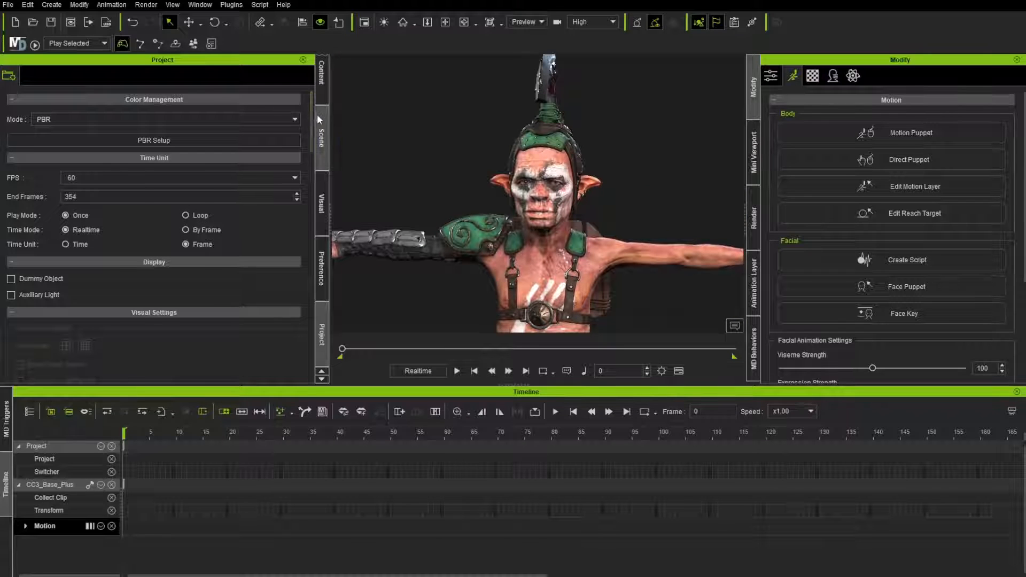
Step: Apply the Authority Light Room preset and select one of its lights in the Scene list
{"action": "left_click", "coordinate": [321, 78]}
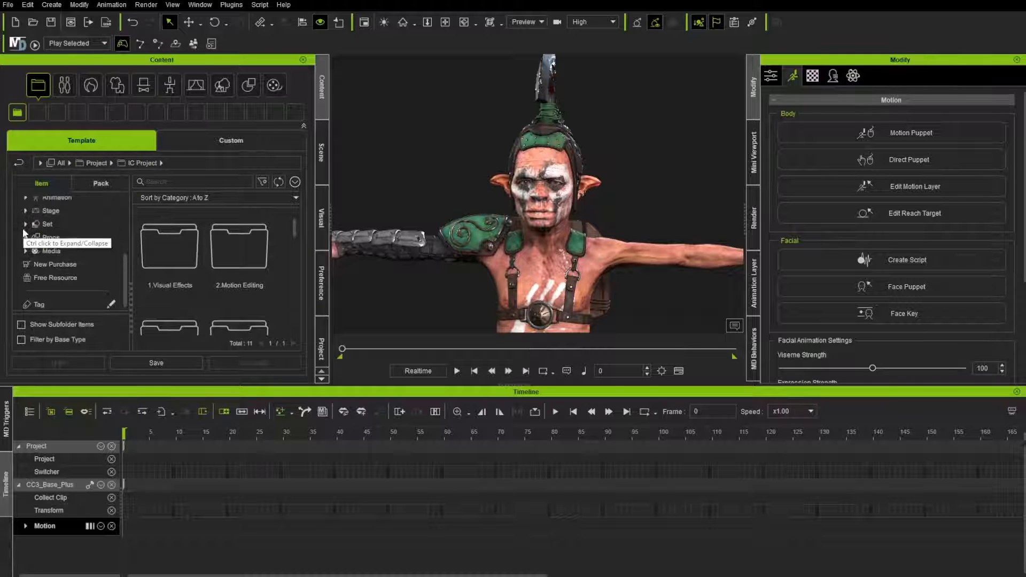
{"action": "left_click", "coordinate": [35, 224]}
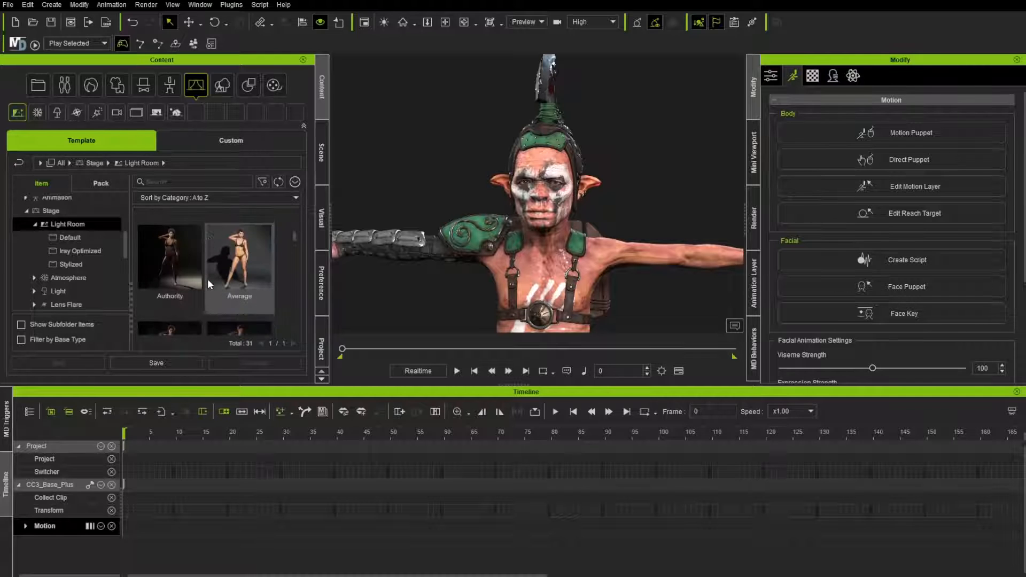
{"action": "left_click", "coordinate": [169, 255]}
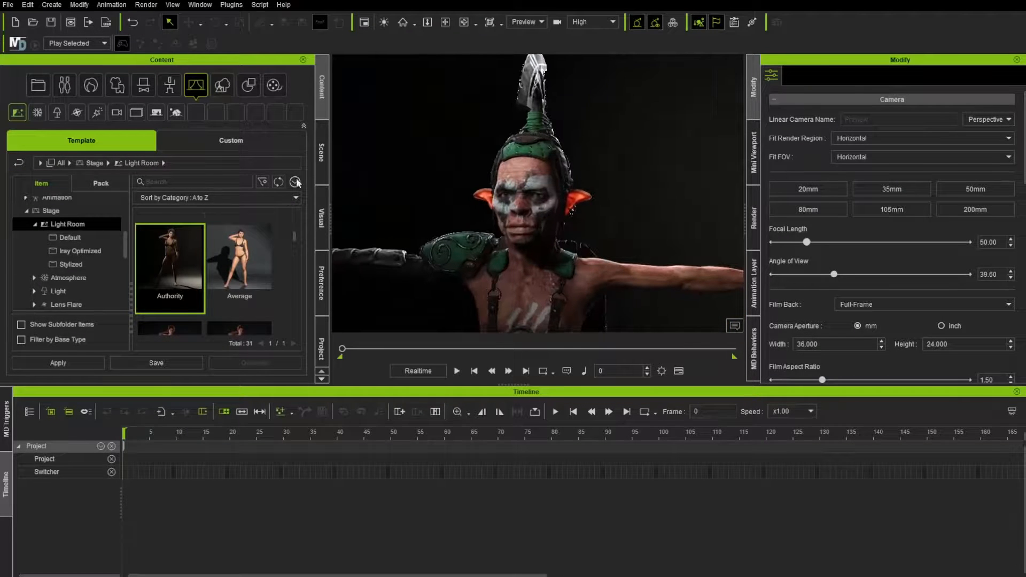
{"action": "left_click", "coordinate": [321, 156]}
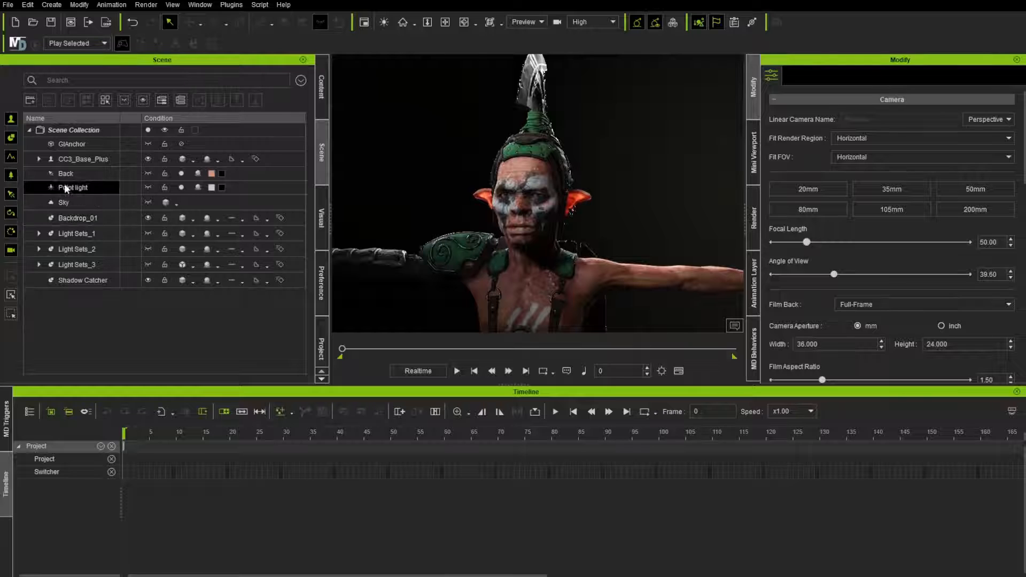
{"action": "left_click", "coordinate": [74, 188]}
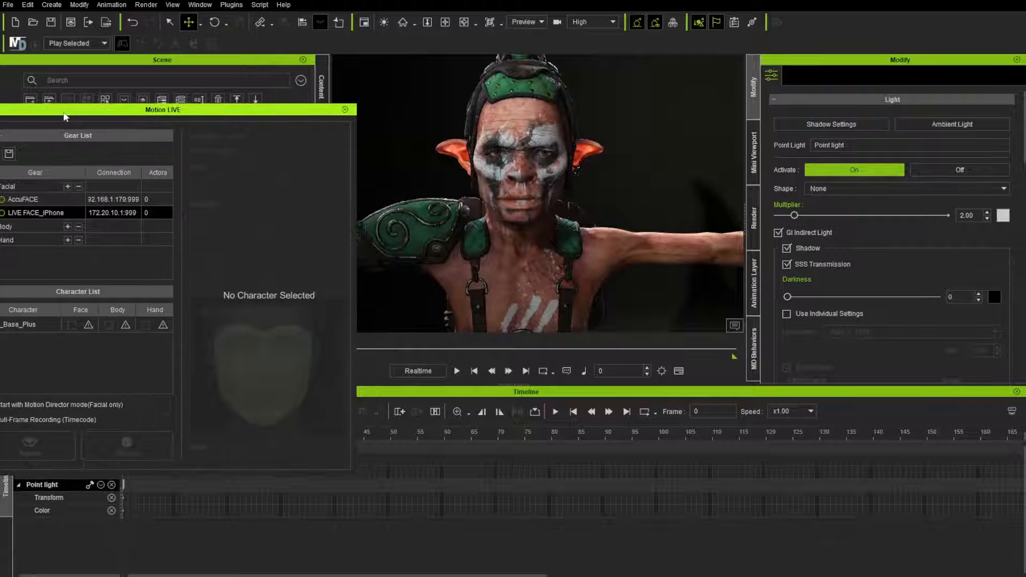
Step: Drag Motion LIVE onscreen to reveal AccuFACE and LIVE FACE gear and the CC3_Base_Plus goblin
{"action": "left_click_drag", "start_coordinate": [161, 109], "coordinate": [222, 163]}
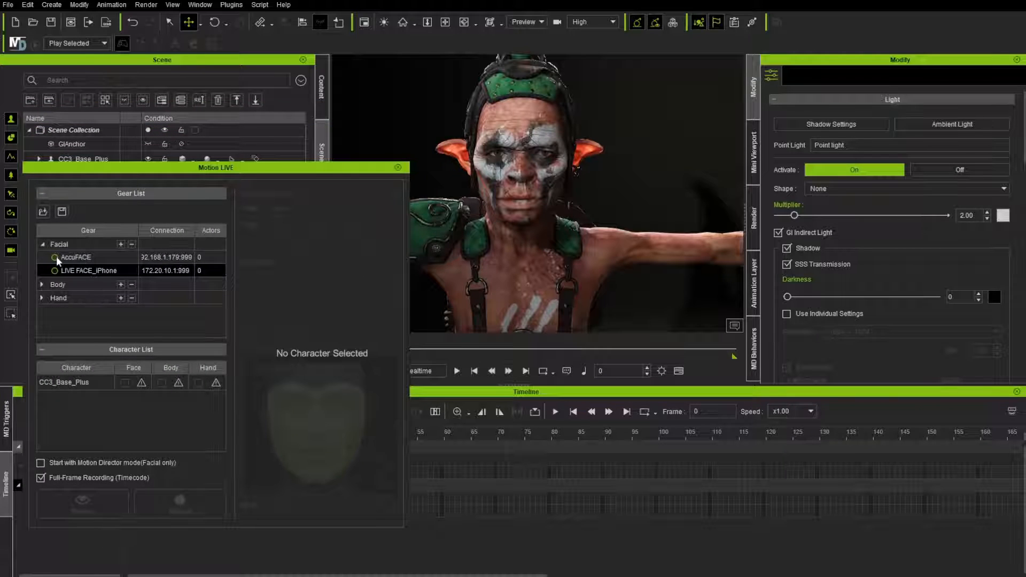
Step: Launch AccuFACE from Motion LIVE's Facial gear, showing the webcam feed with tracking points
{"action": "left_click", "coordinate": [75, 256]}
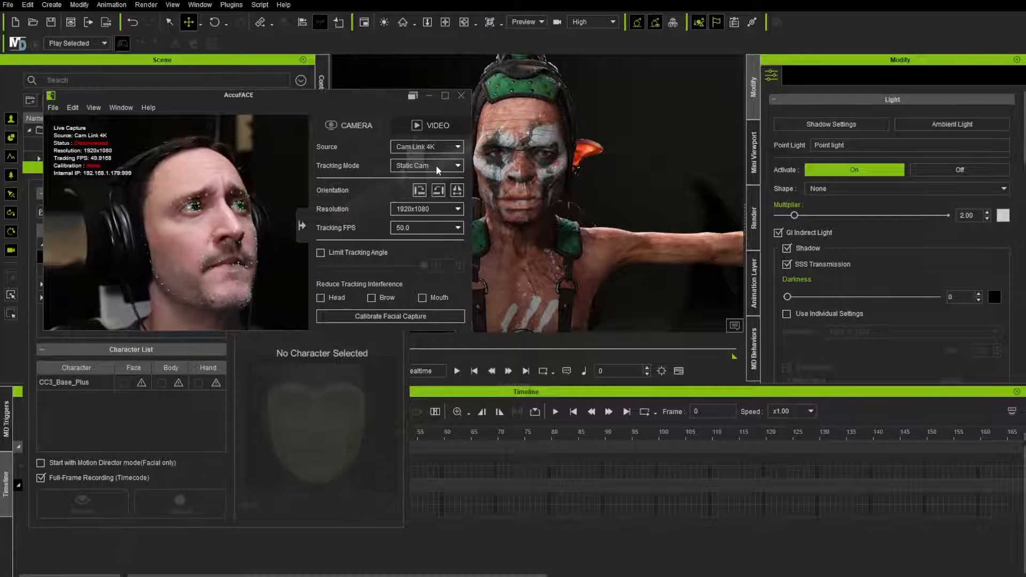
Step: Keep Static Cam tracking mode and uncheck Limit Tracking Angle in AccuFACE's camera settings
{"action": "left_click", "coordinate": [456, 165]}
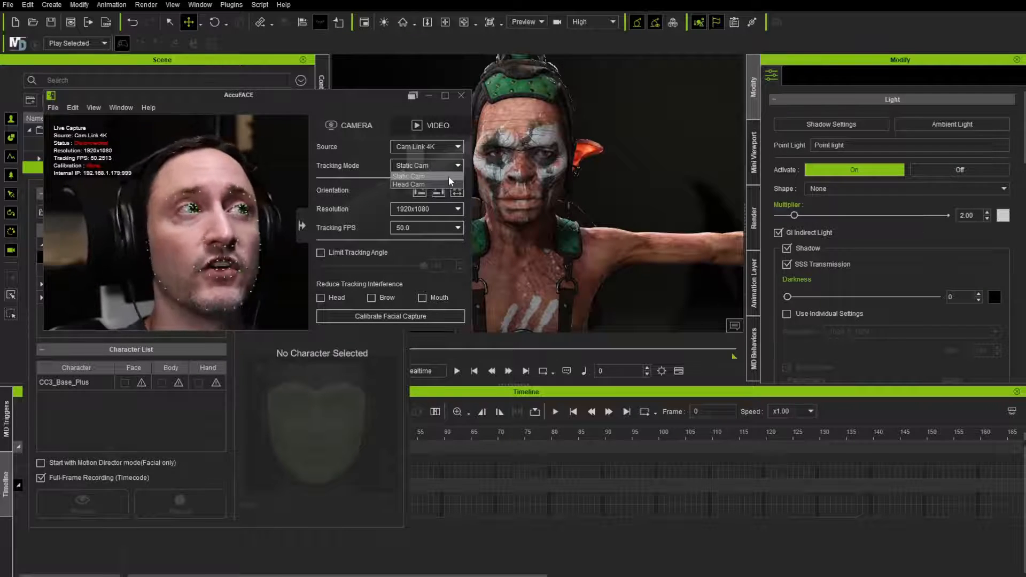
{"action": "left_click", "coordinate": [408, 176]}
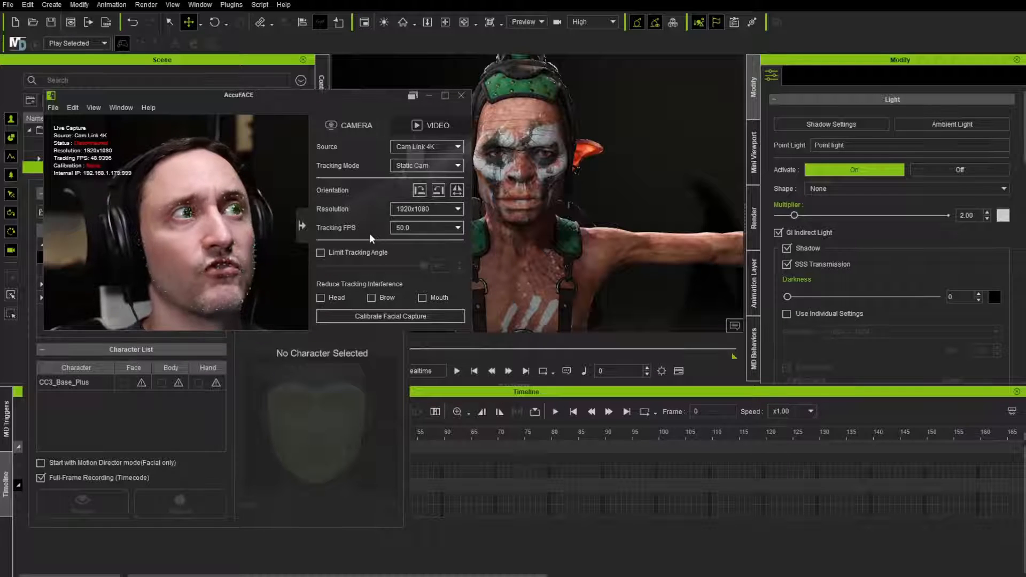
{"action": "left_click", "coordinate": [320, 252]}
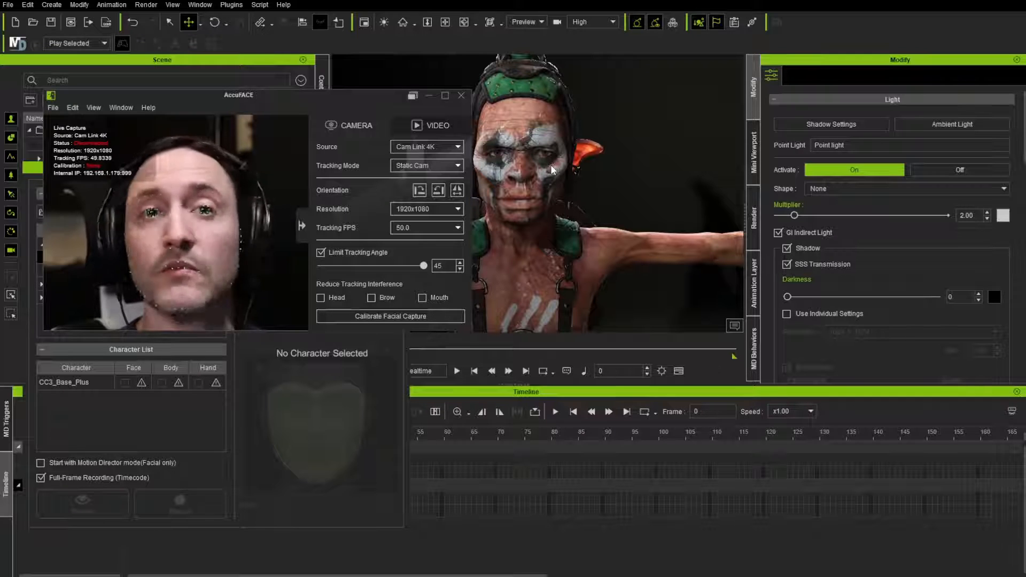
{"action": "left_click", "coordinate": [321, 252]}
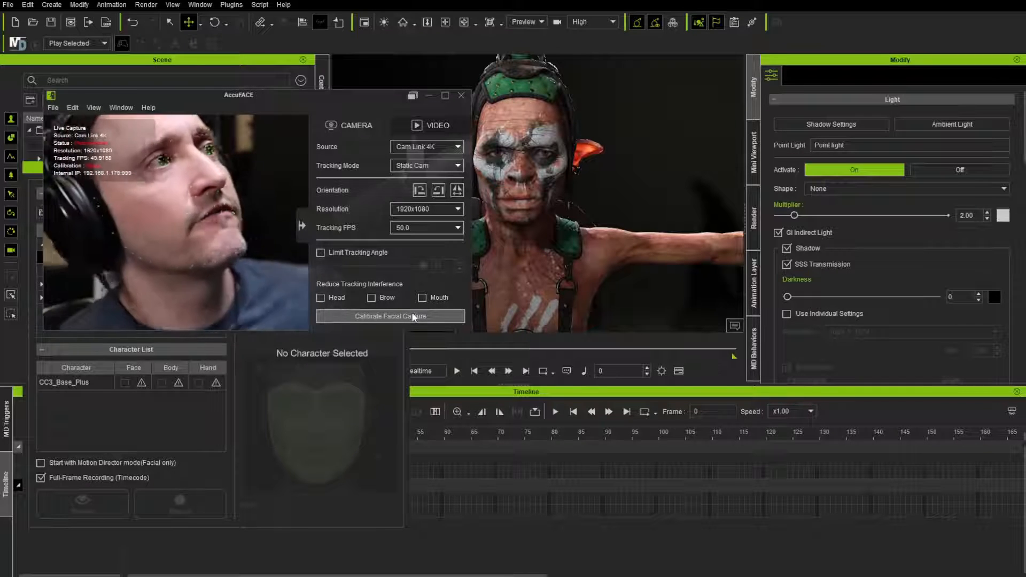
{"action": "left_click", "coordinate": [390, 316]}
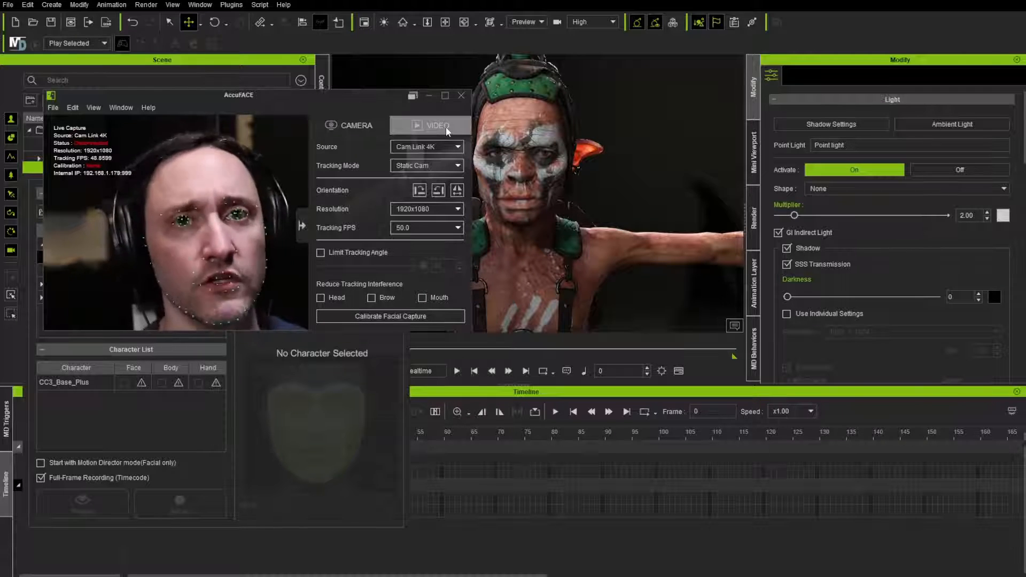
{"action": "left_click", "coordinate": [351, 125]}
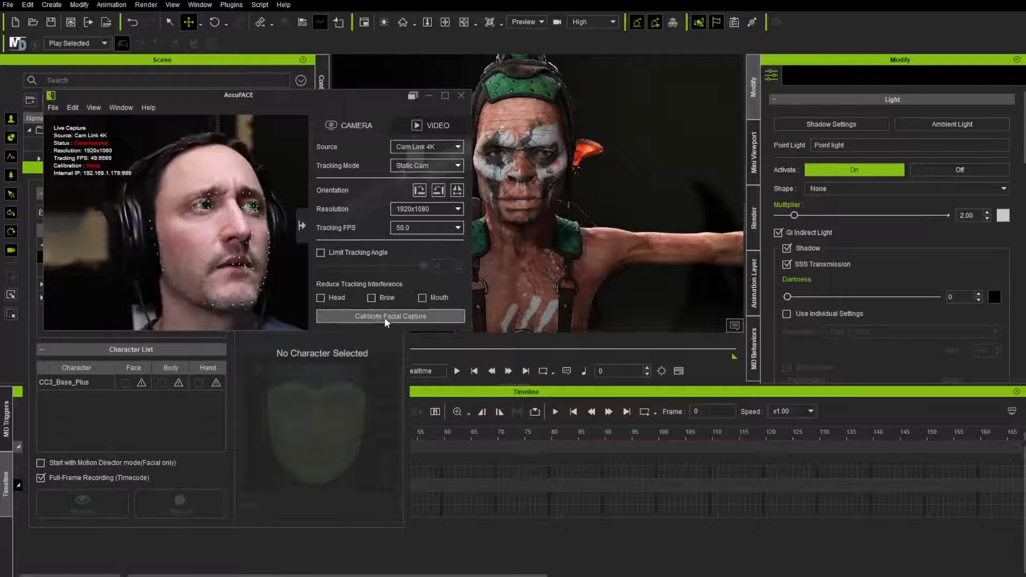
Step: Set Neutral Face, Brow Raise, Brow Drop and Brow Inner Raise calibration expressions, then finish
{"action": "left_click", "coordinate": [390, 316]}
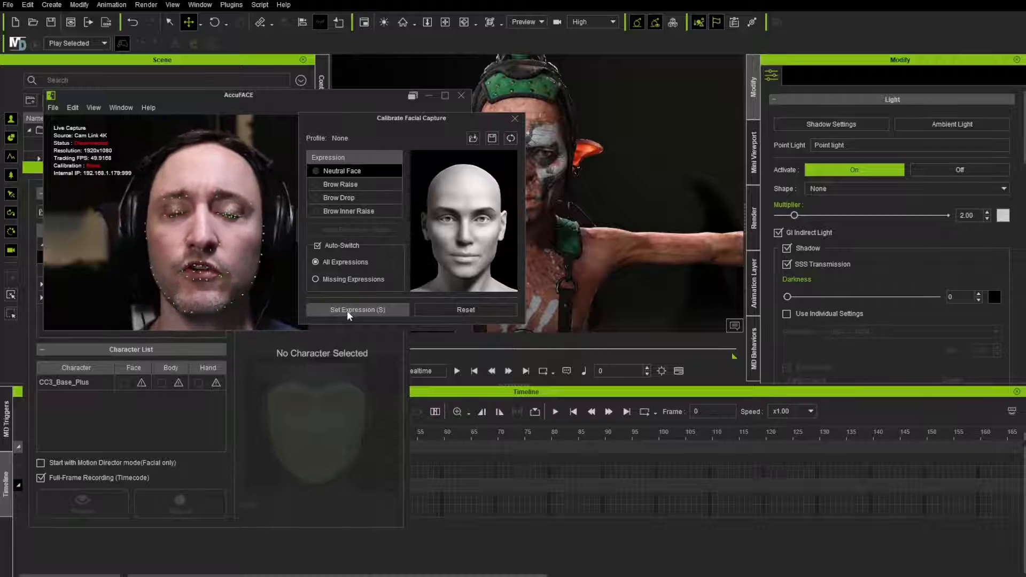
{"action": "left_click", "coordinate": [340, 184]}
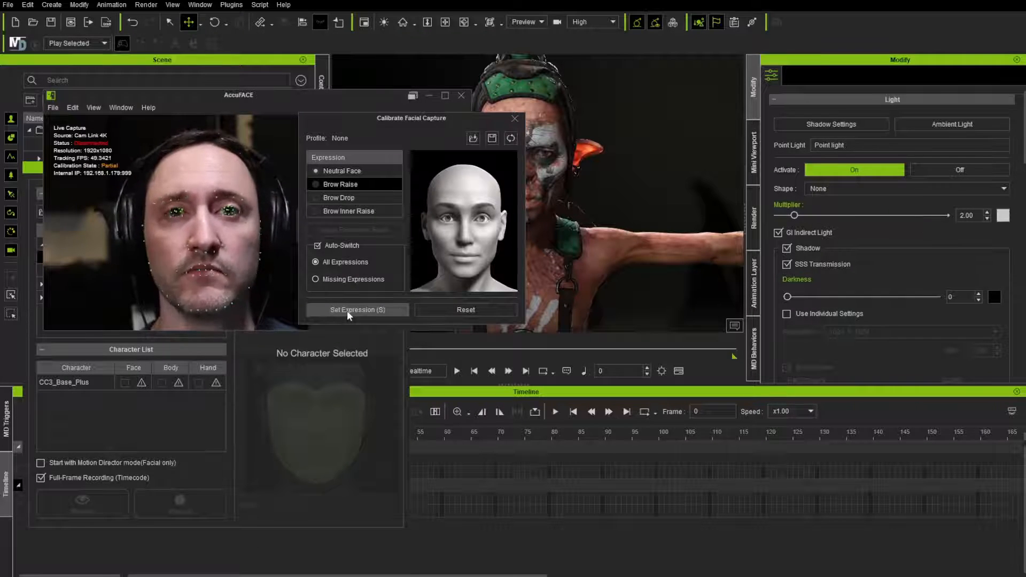
{"action": "left_click", "coordinate": [339, 197]}
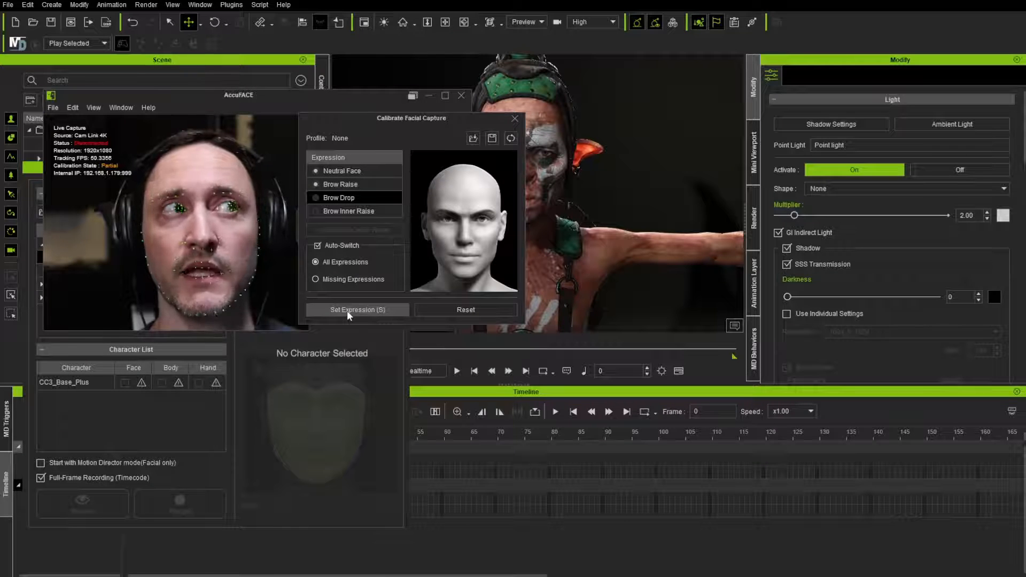
{"action": "left_click", "coordinate": [347, 210]}
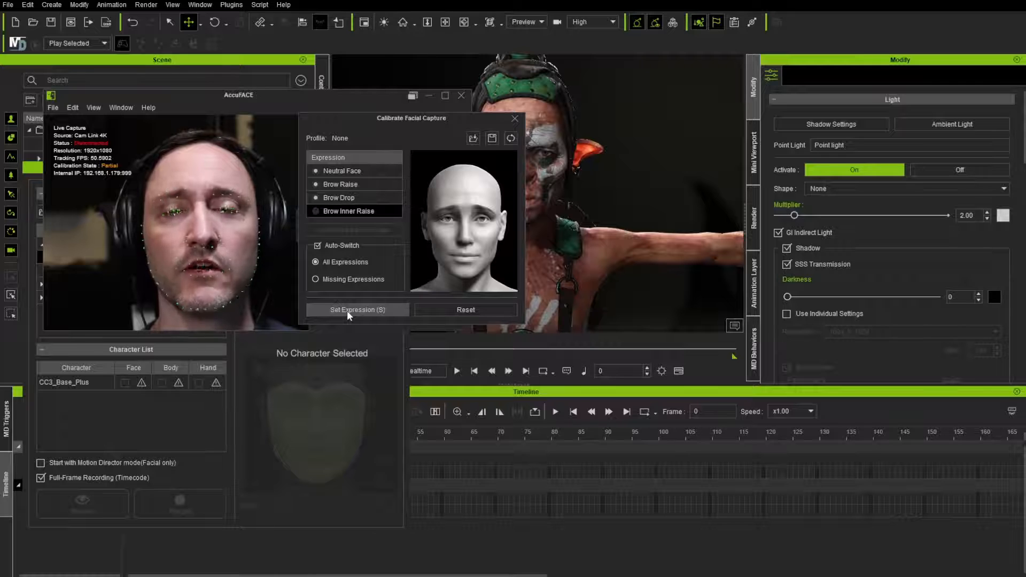
{"action": "left_click", "coordinate": [348, 211]}
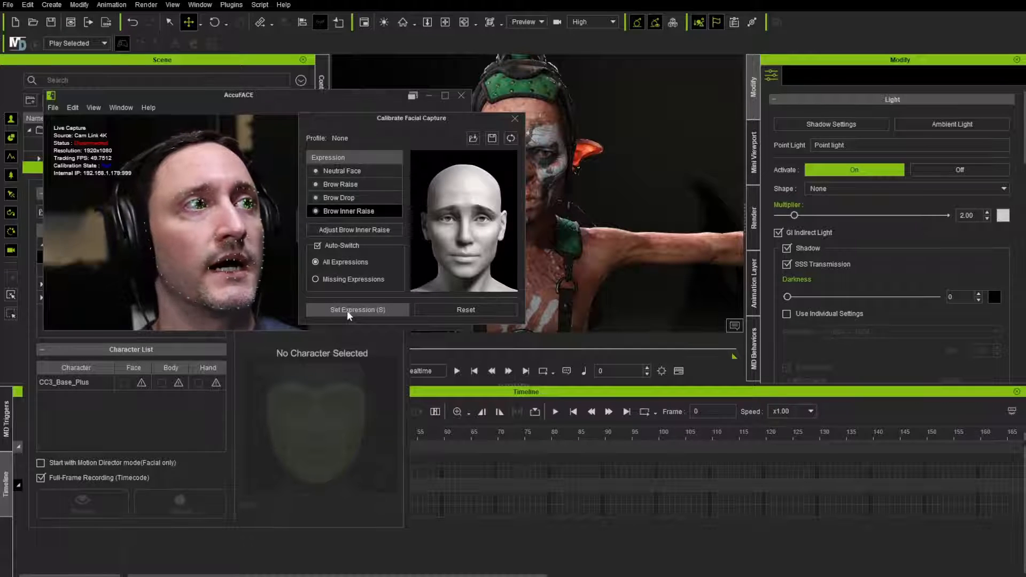
{"action": "left_click", "coordinate": [514, 119]}
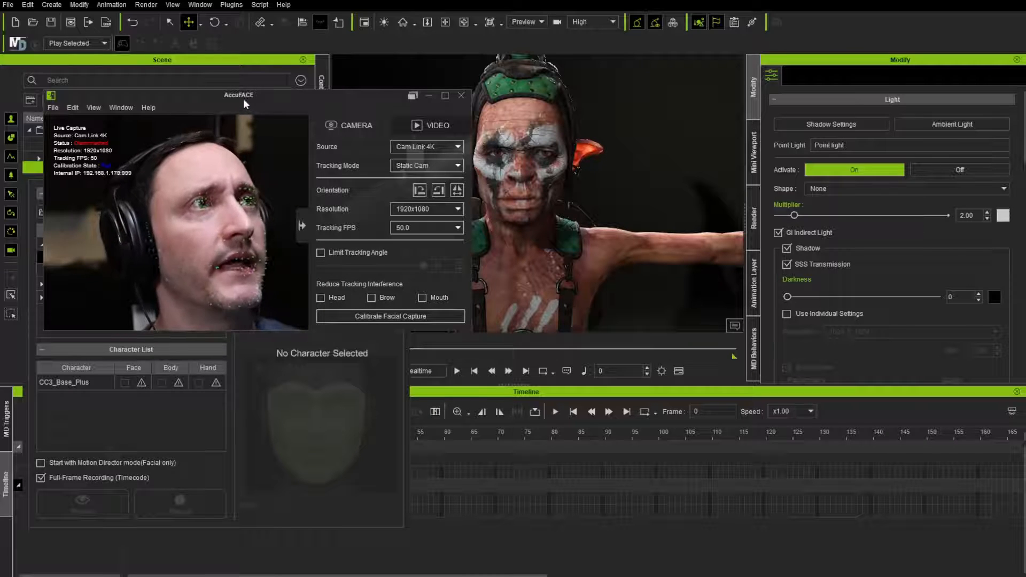
Step: Move the AccuFace feed to the lower left and select the goblin in the viewport
{"action": "left_click_drag", "start_coordinate": [238, 95], "coordinate": [266, 129]}
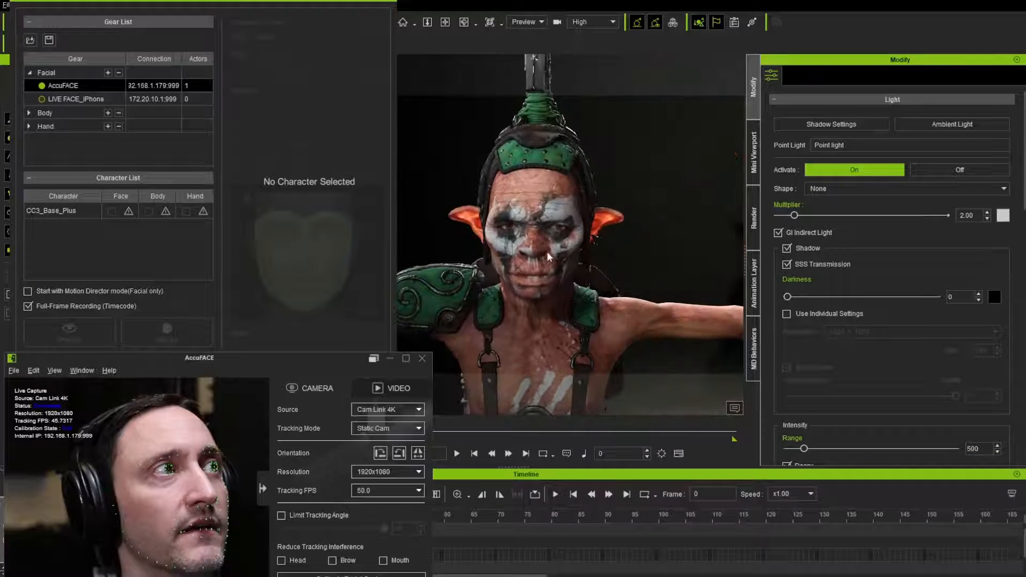
{"action": "left_click", "coordinate": [51, 211]}
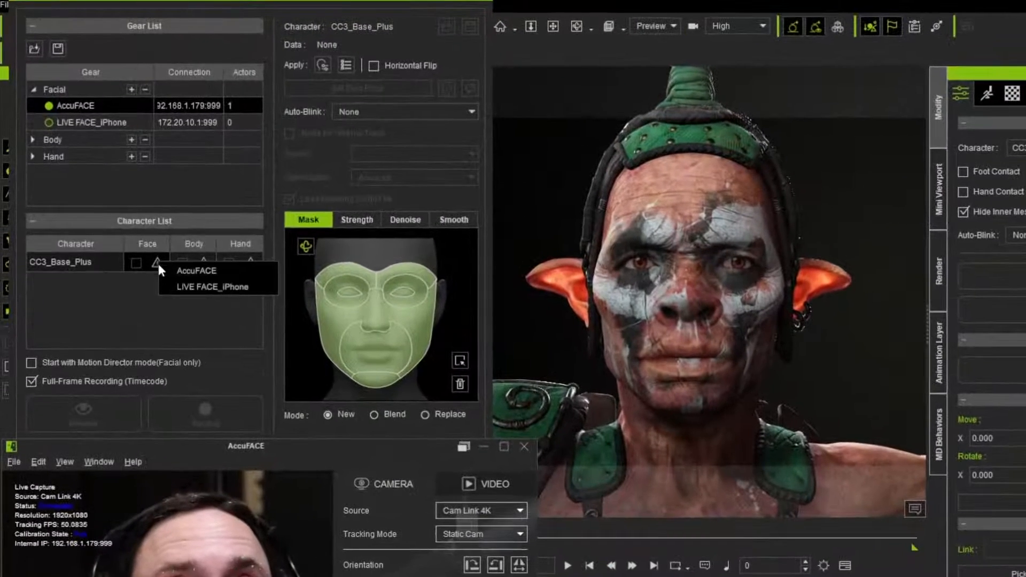
Step: Assign AccuFACE as the goblin's face gear and preview the live capture
{"action": "left_click", "coordinate": [196, 271]}
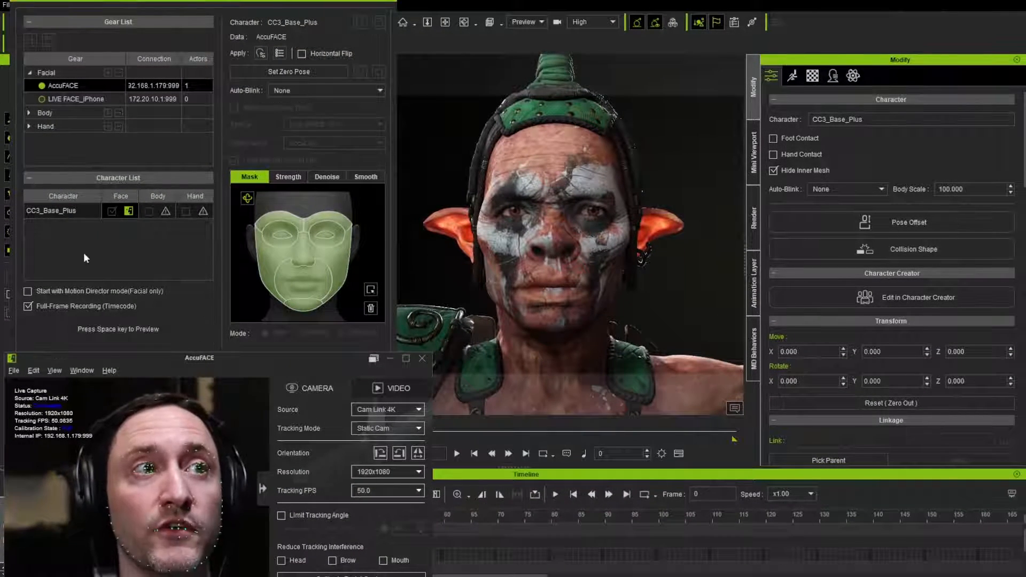
{"action": "key", "text": "space"}
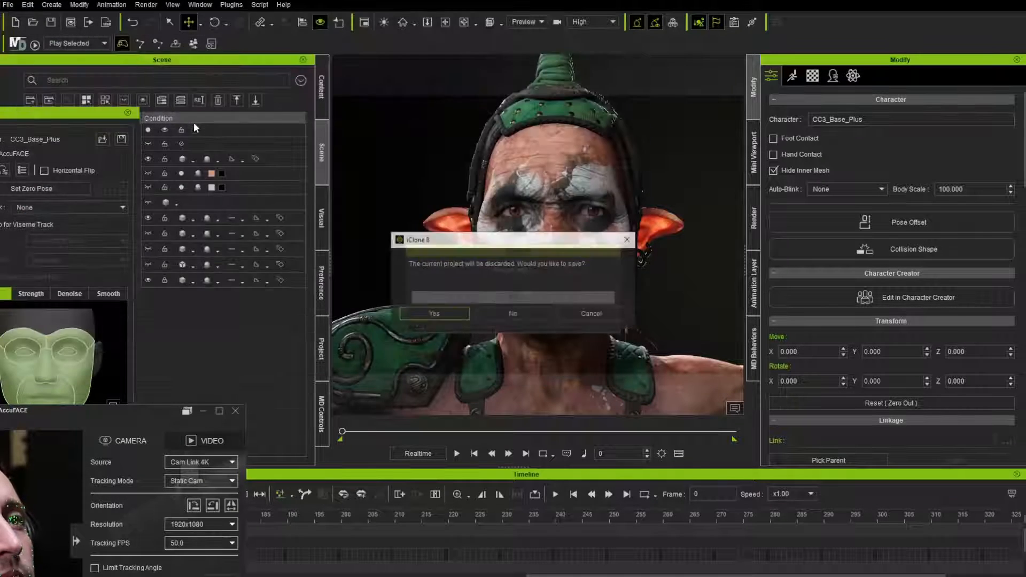
Step: Decline saving and load the body-animated goblin project
{"action": "left_click", "coordinate": [513, 314]}
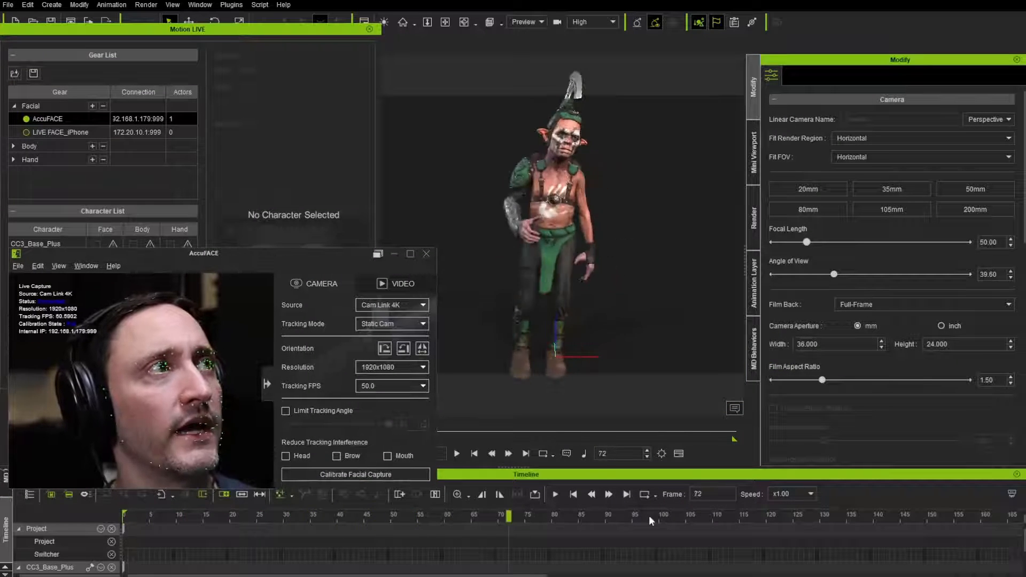
{"action": "left_click", "coordinate": [573, 494]}
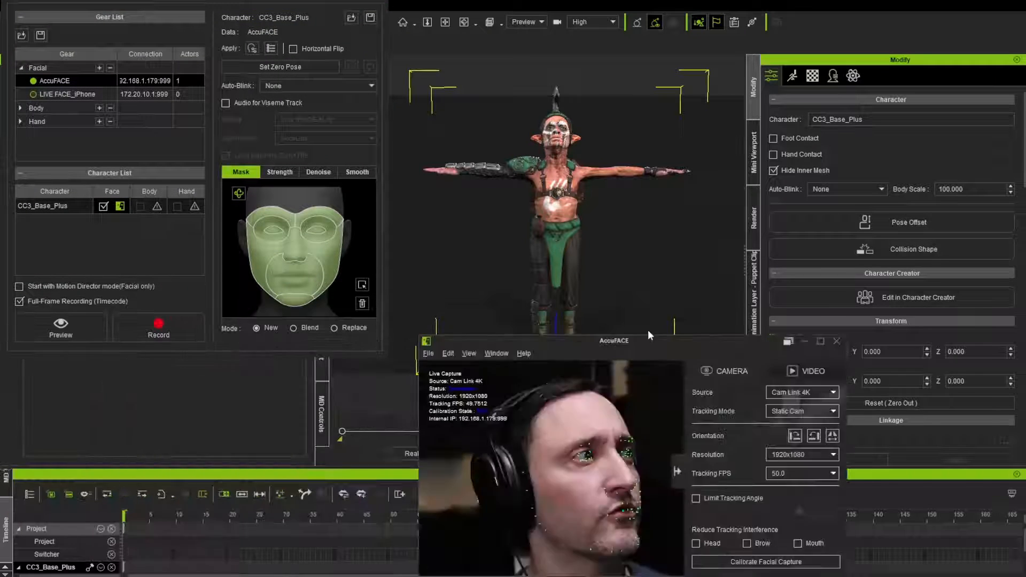
Step: Enable Audio for Viseme Track from RODE AI-1 with AccuLips optimization, and arm recording
{"action": "left_click", "coordinate": [60, 330]}
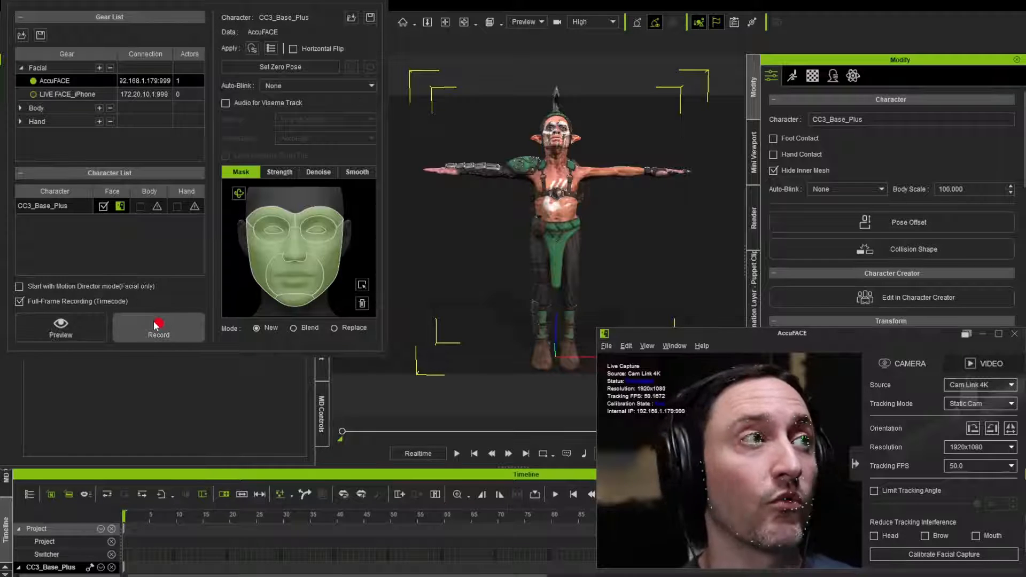
{"action": "left_click", "coordinate": [158, 331]}
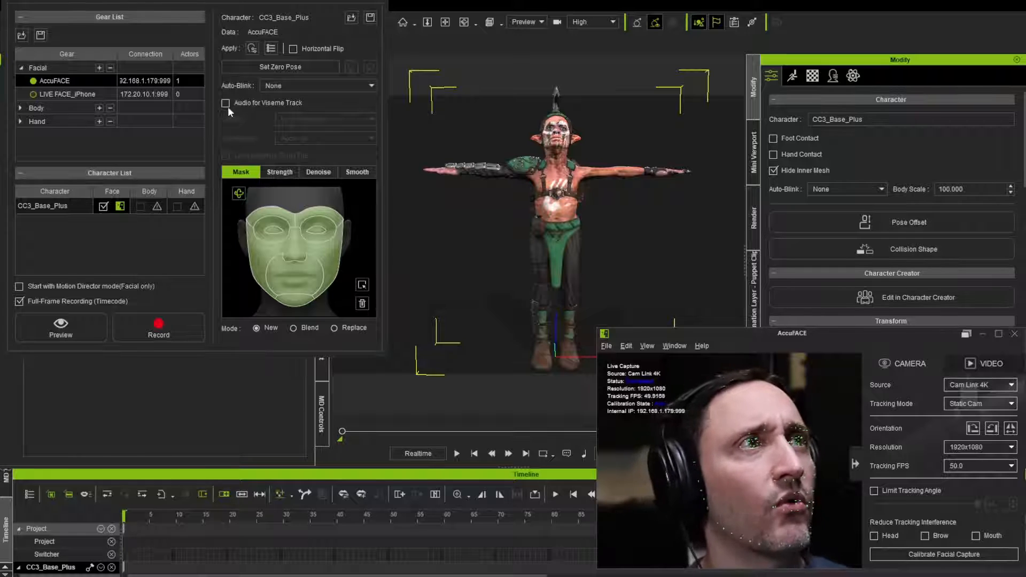
{"action": "left_click", "coordinate": [225, 102]}
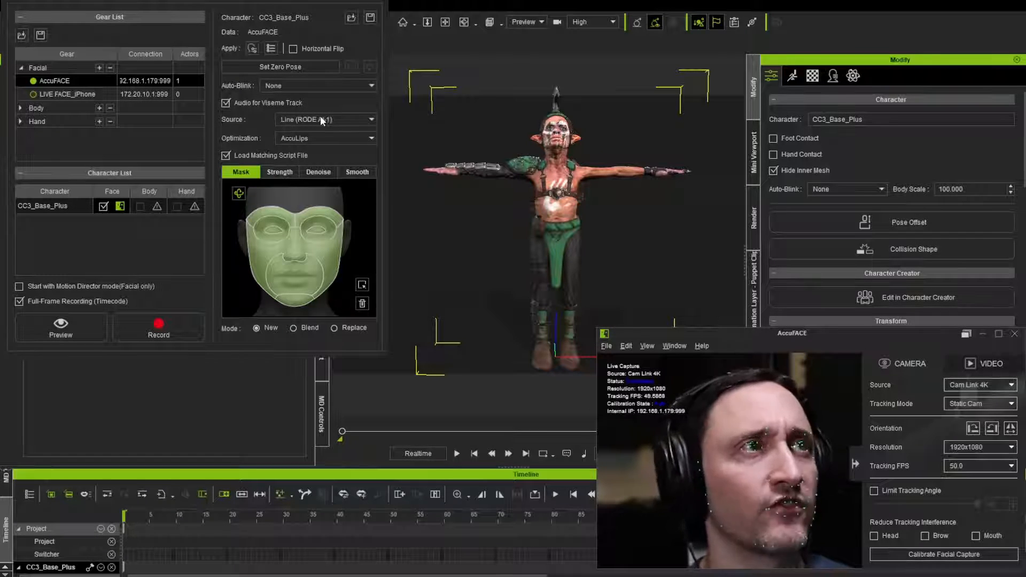
{"action": "left_click", "coordinate": [325, 138]}
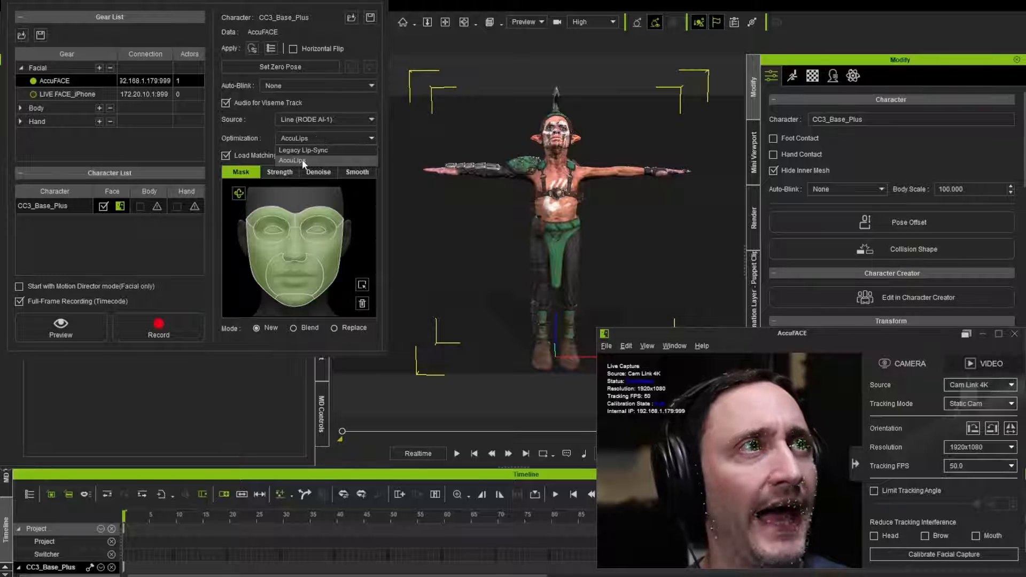
{"action": "left_click", "coordinate": [280, 172]}
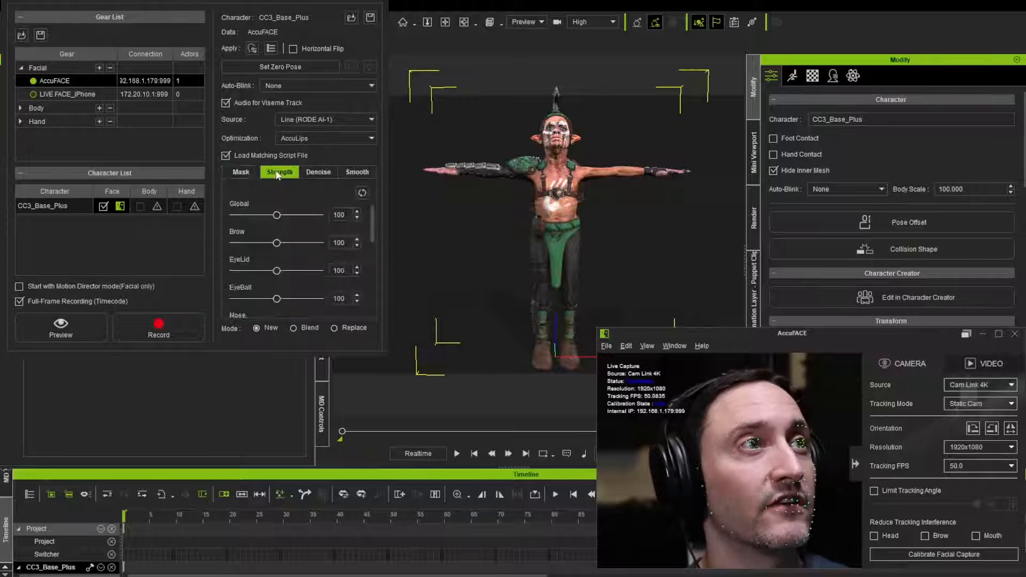
{"action": "left_click", "coordinate": [356, 172]}
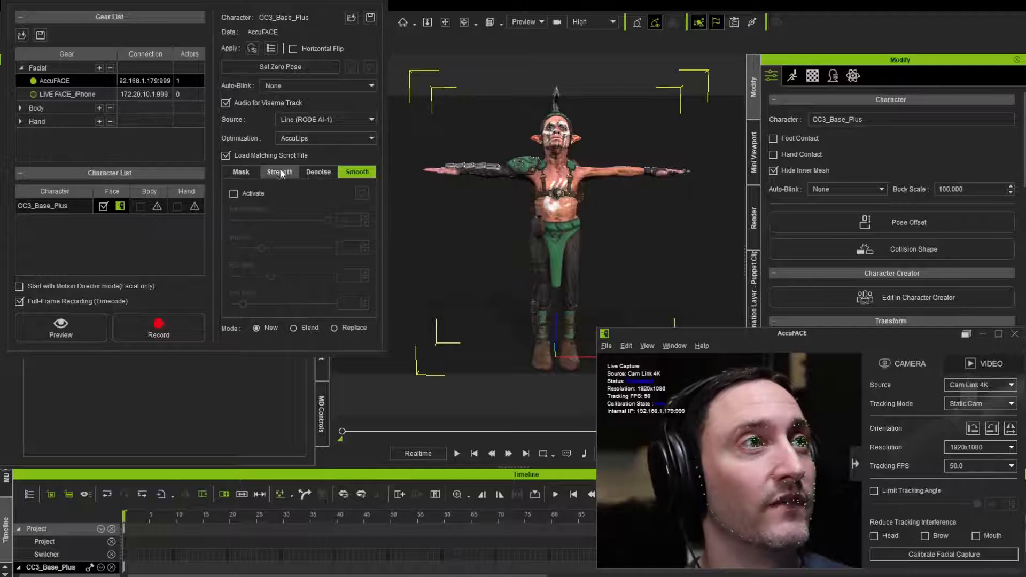
{"action": "left_click", "coordinate": [240, 171]}
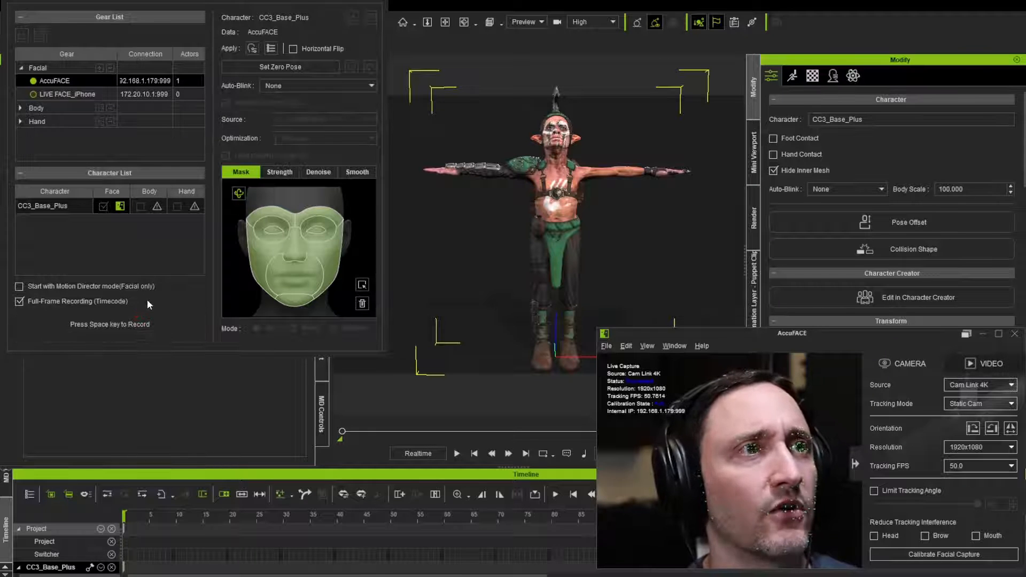
Step: Start Motion LIVE recording of the facial performance with lip-sync
{"action": "key", "text": "space"}
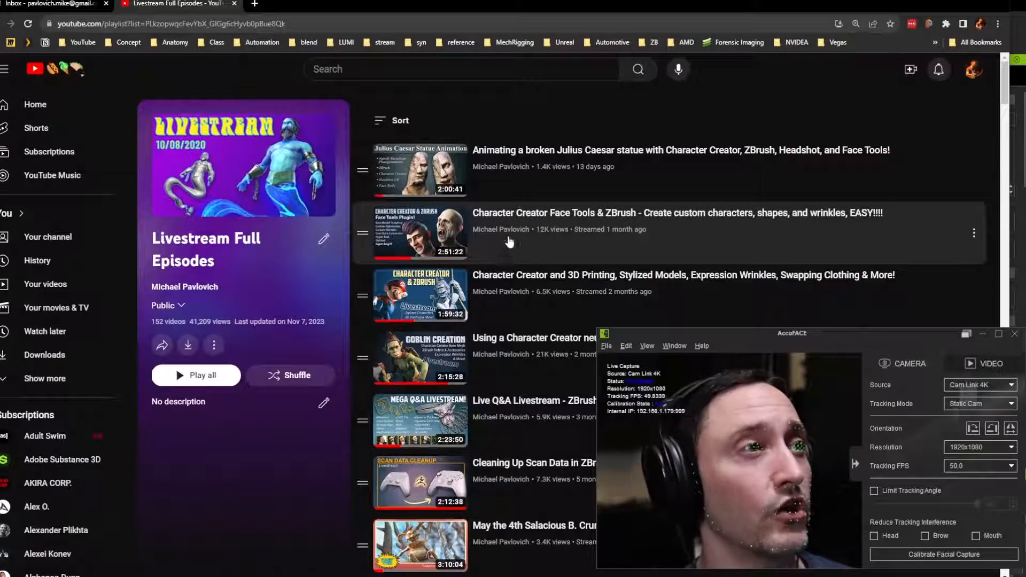
Step: Scroll through the YouTube Livestream Full Episodes playlist
{"action": "scroll", "scroll_direction": "down", "scroll_amount": 3}
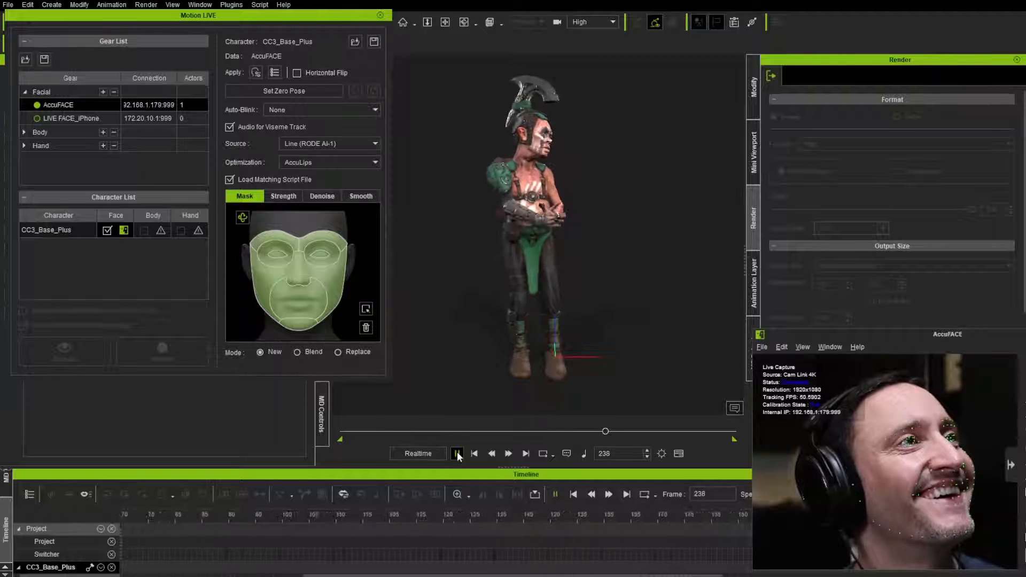
Step: Stop the Motion LIVE recording and replay the goblin's recorded facial animation
{"action": "left_click", "coordinate": [456, 453]}
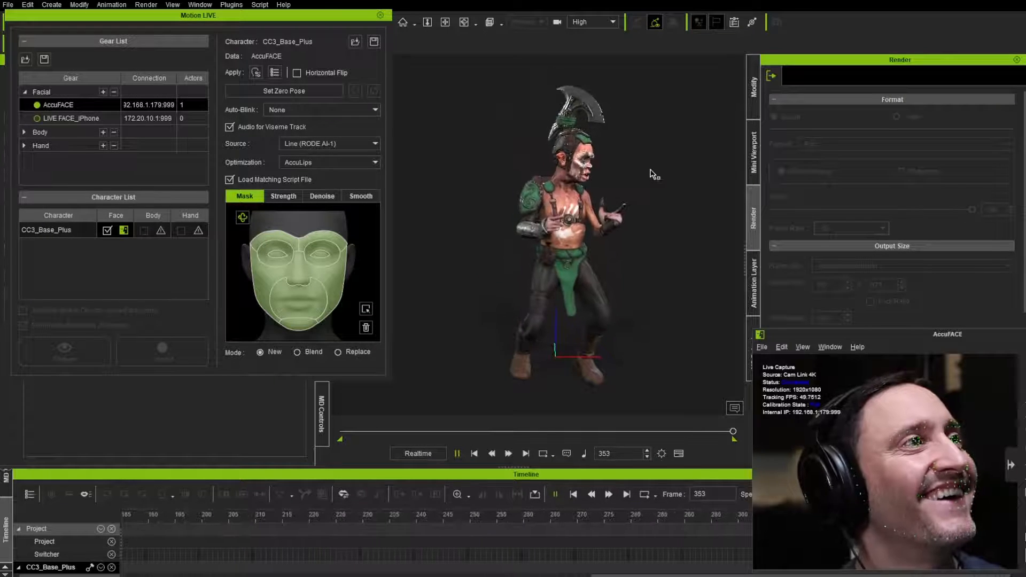
{"action": "left_click", "coordinate": [542, 453]}
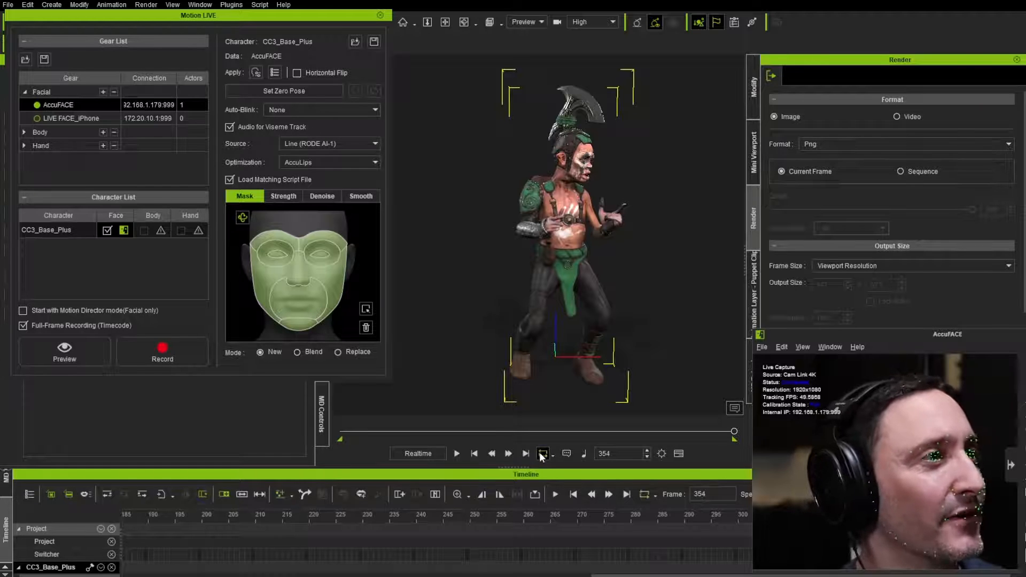
{"action": "left_click", "coordinate": [456, 453]}
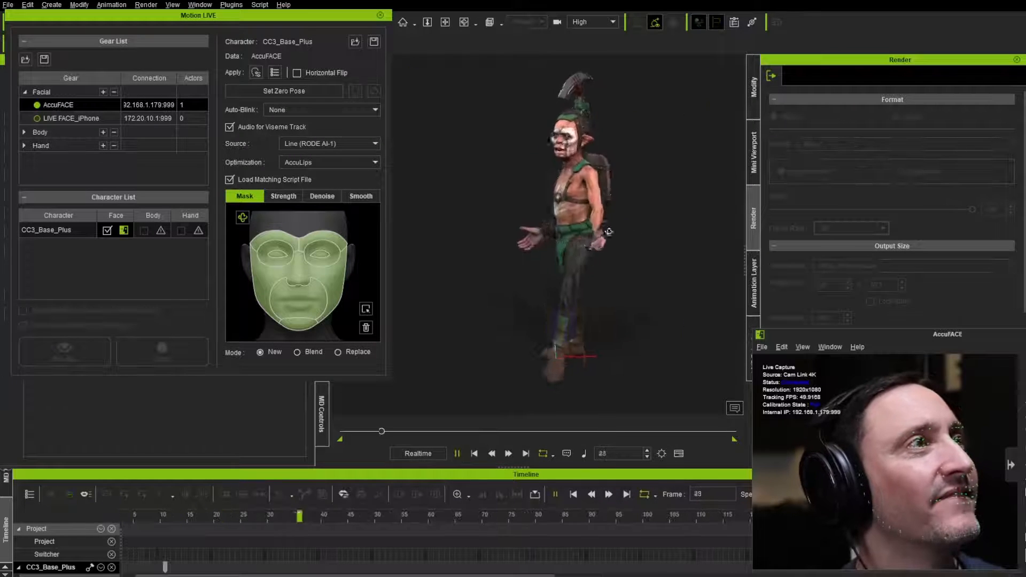